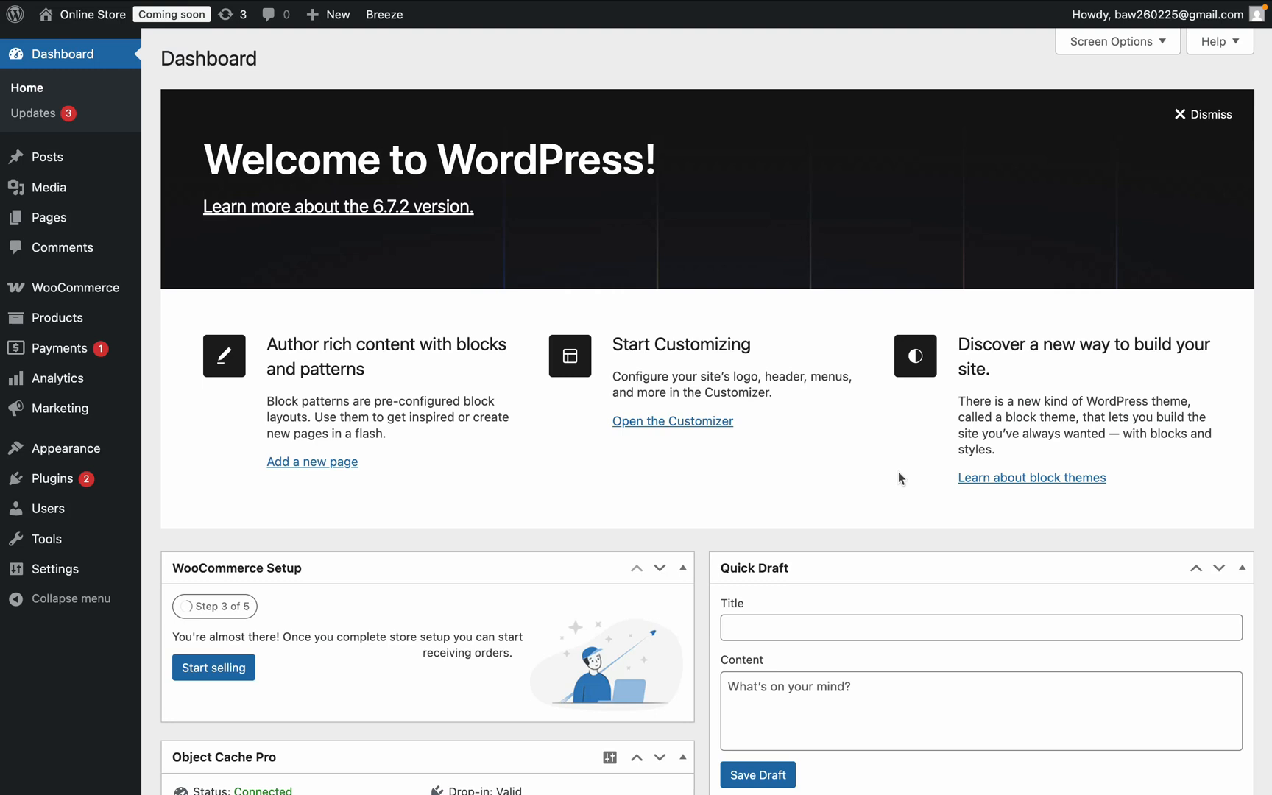
mouse_move(53, 257)
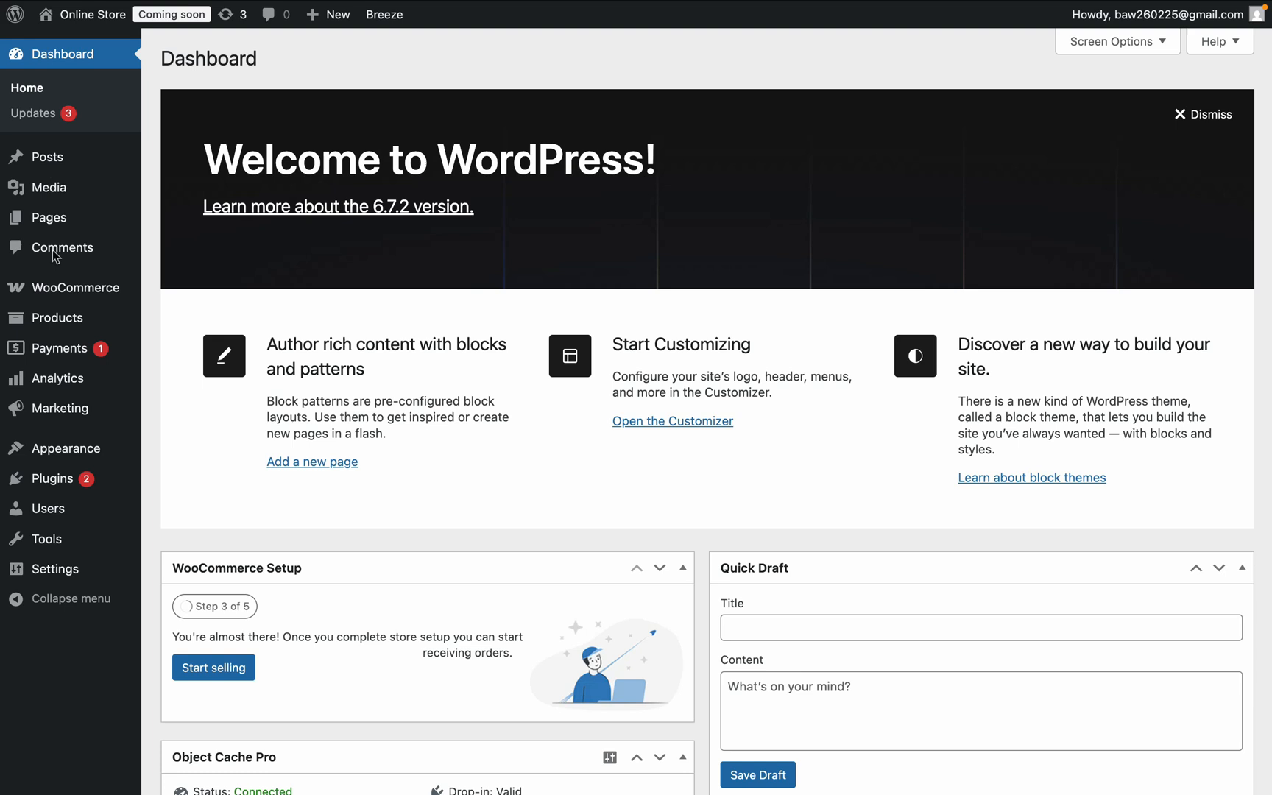
mouse_move(90, 361)
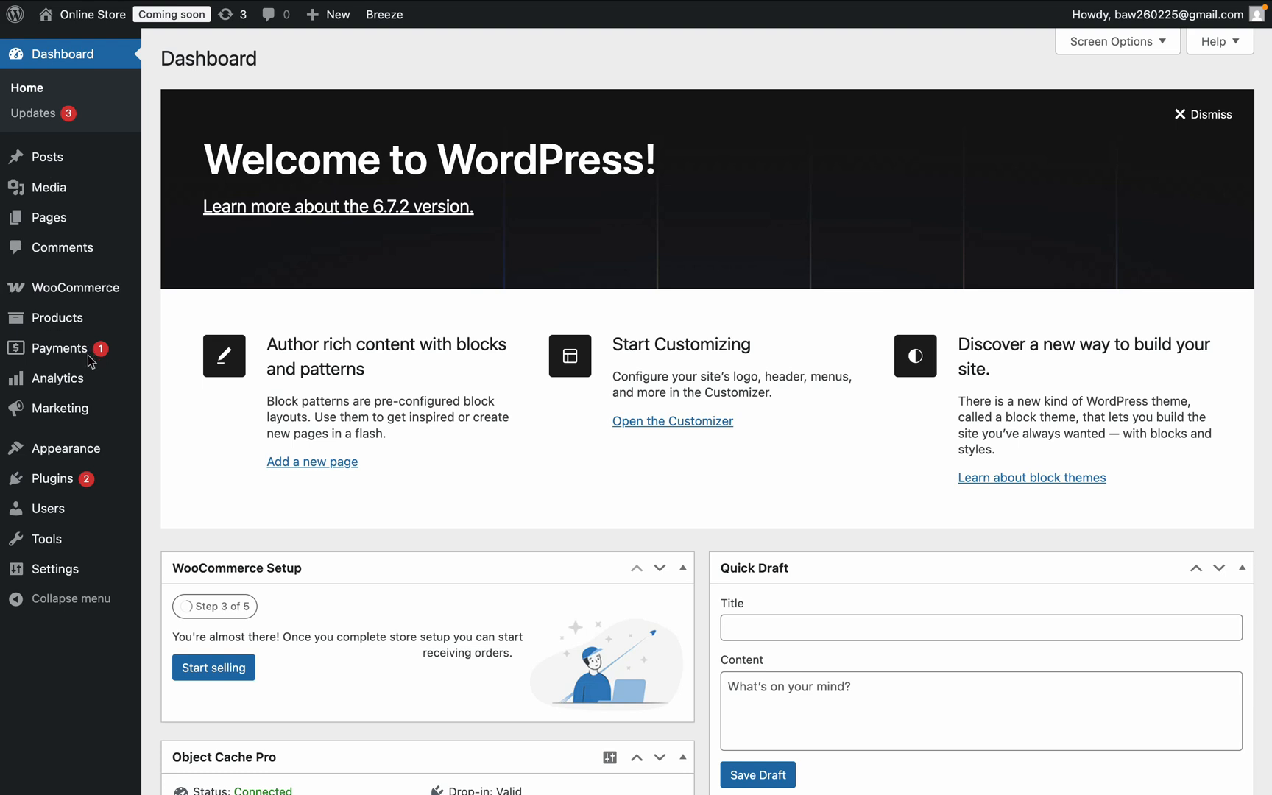
mouse_move(51, 478)
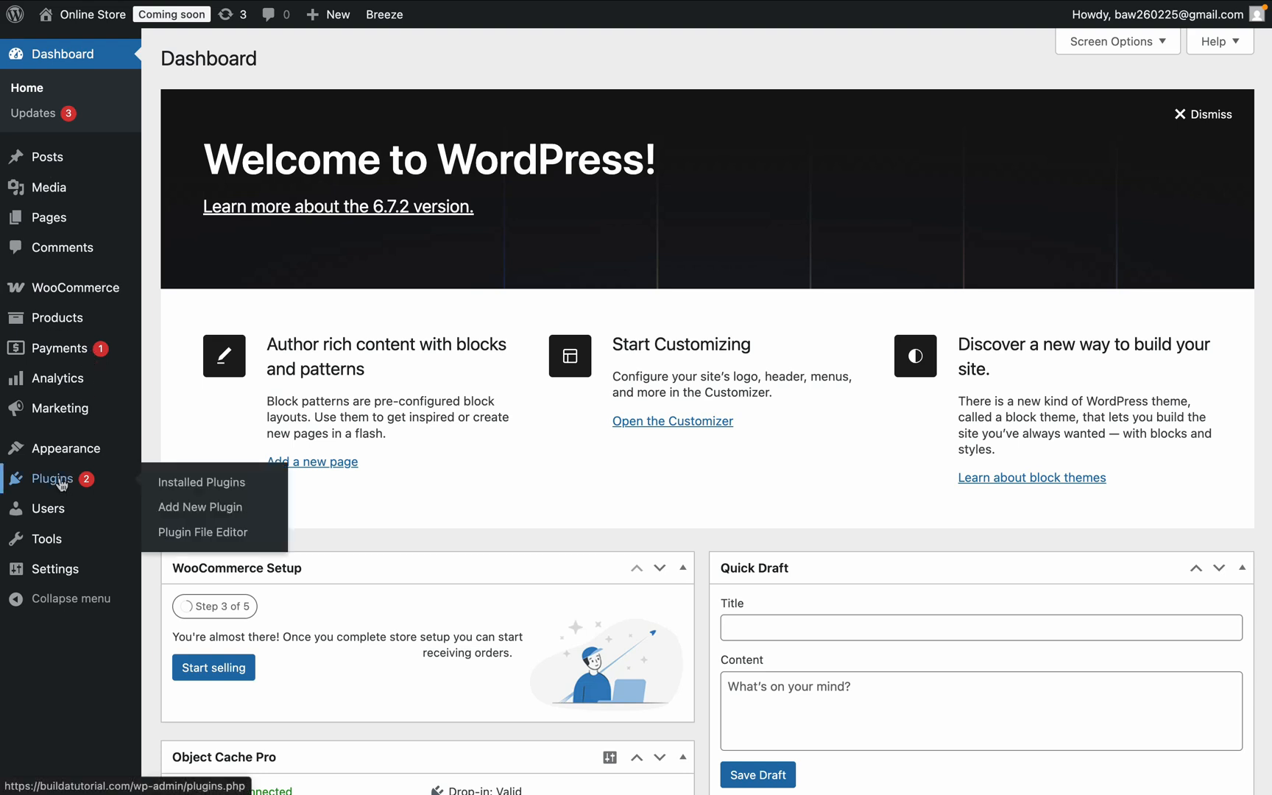
Find 'stripe' in Add New Plugin and activate the WooCommerce Stripe Payment Gateway plugin.
click(202, 481)
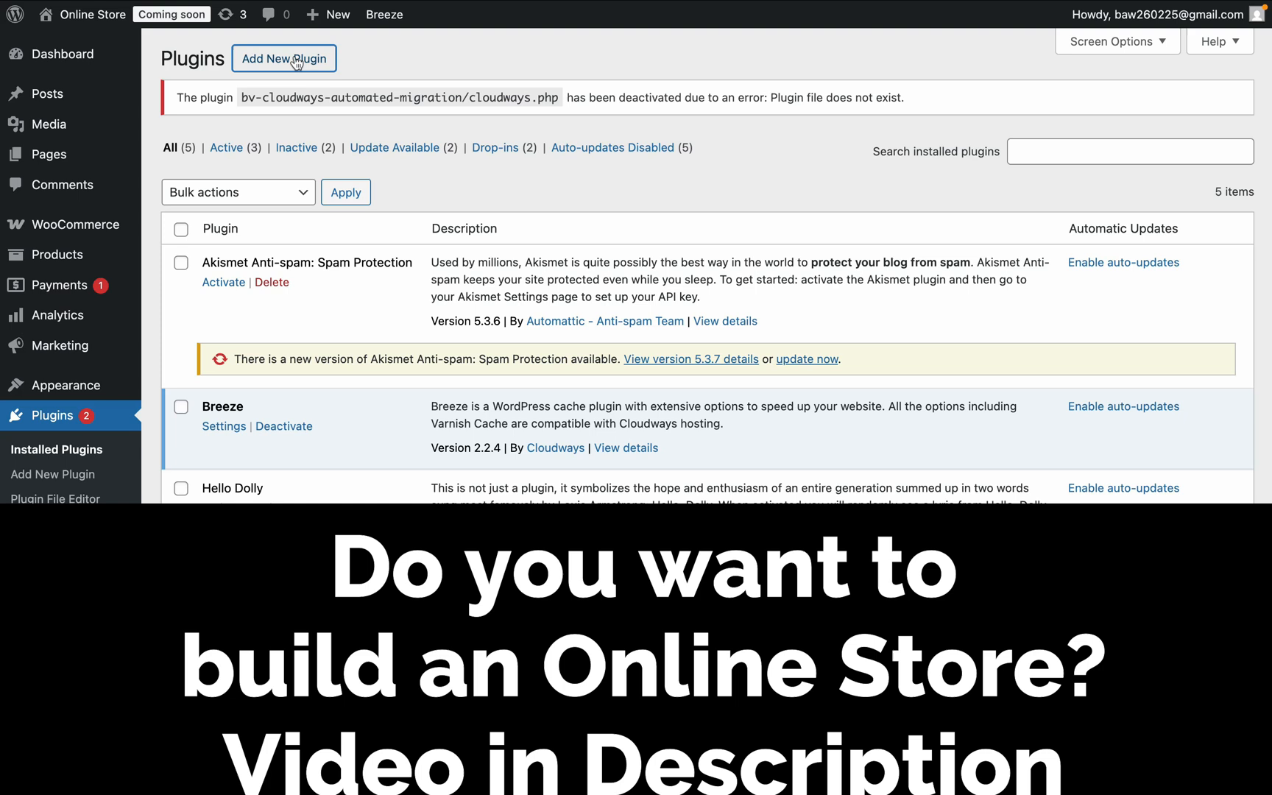
text(STRI)
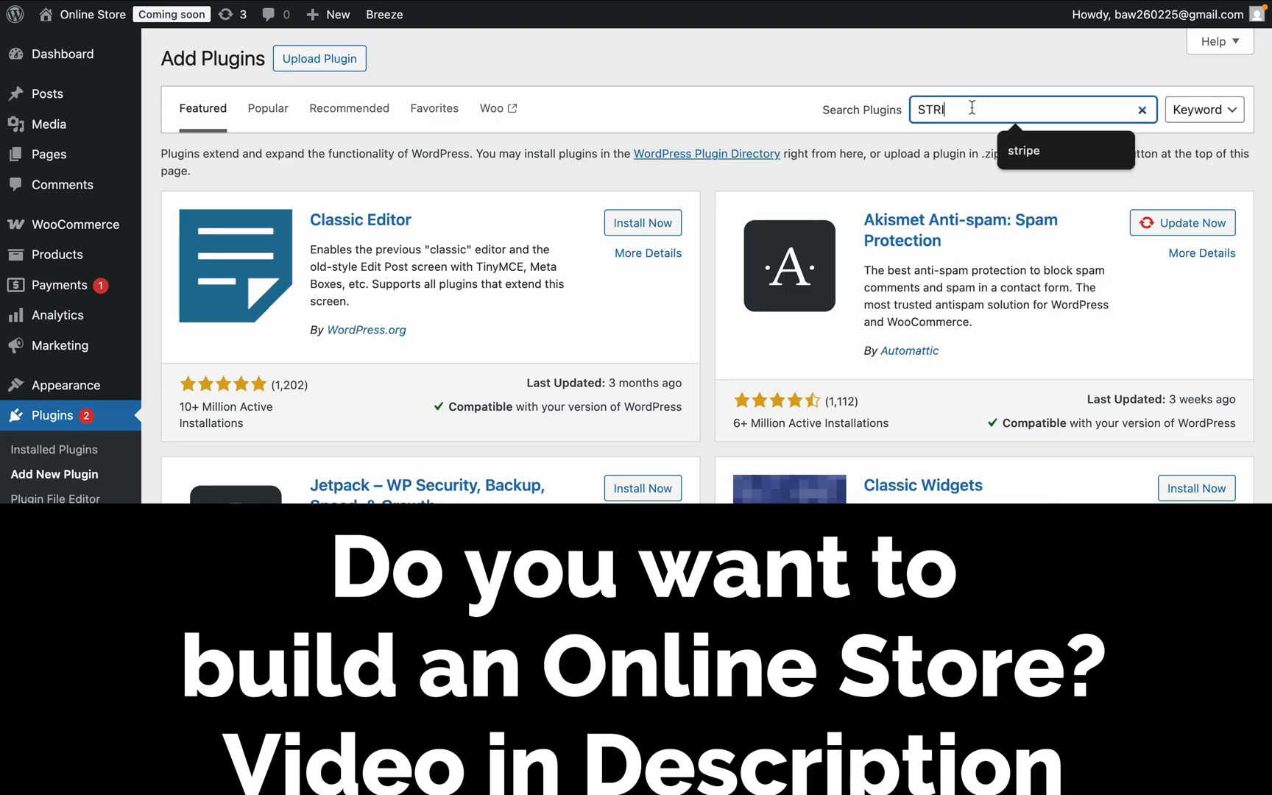
click(632, 209)
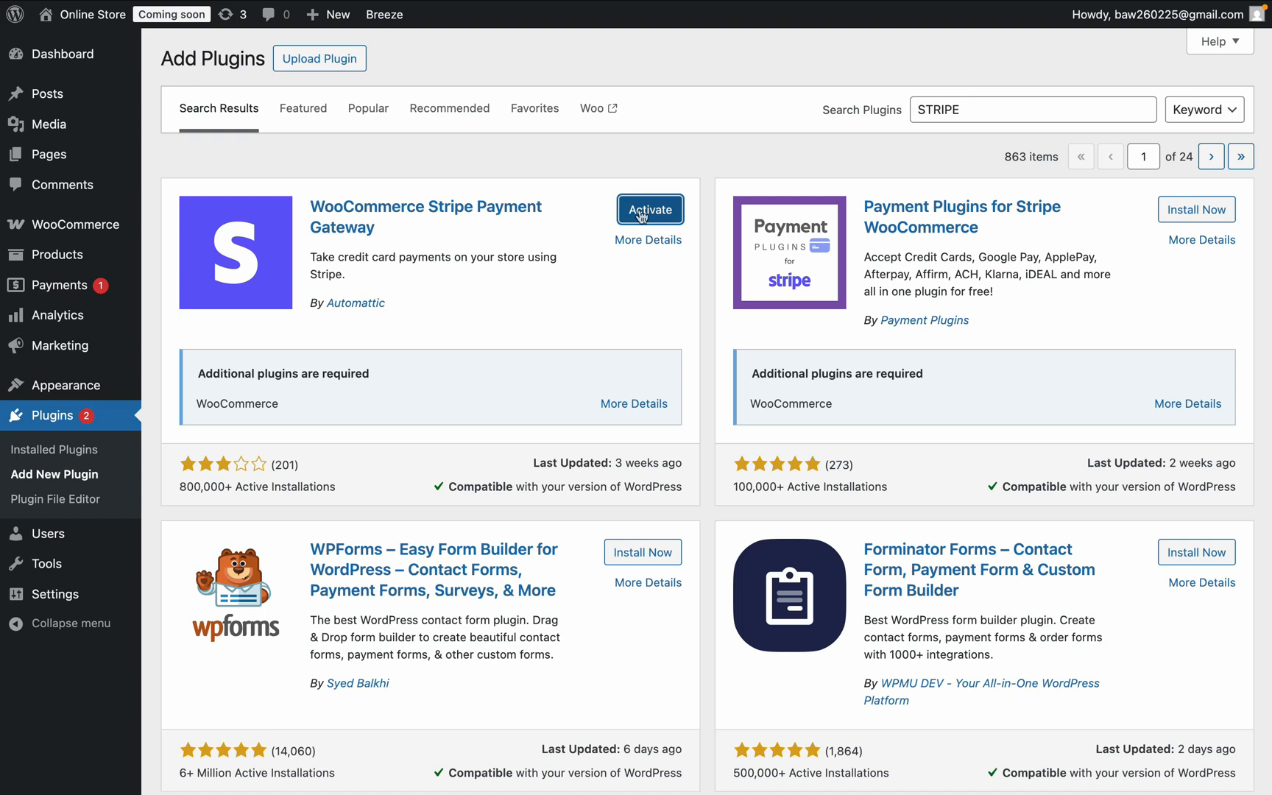
click(649, 209)
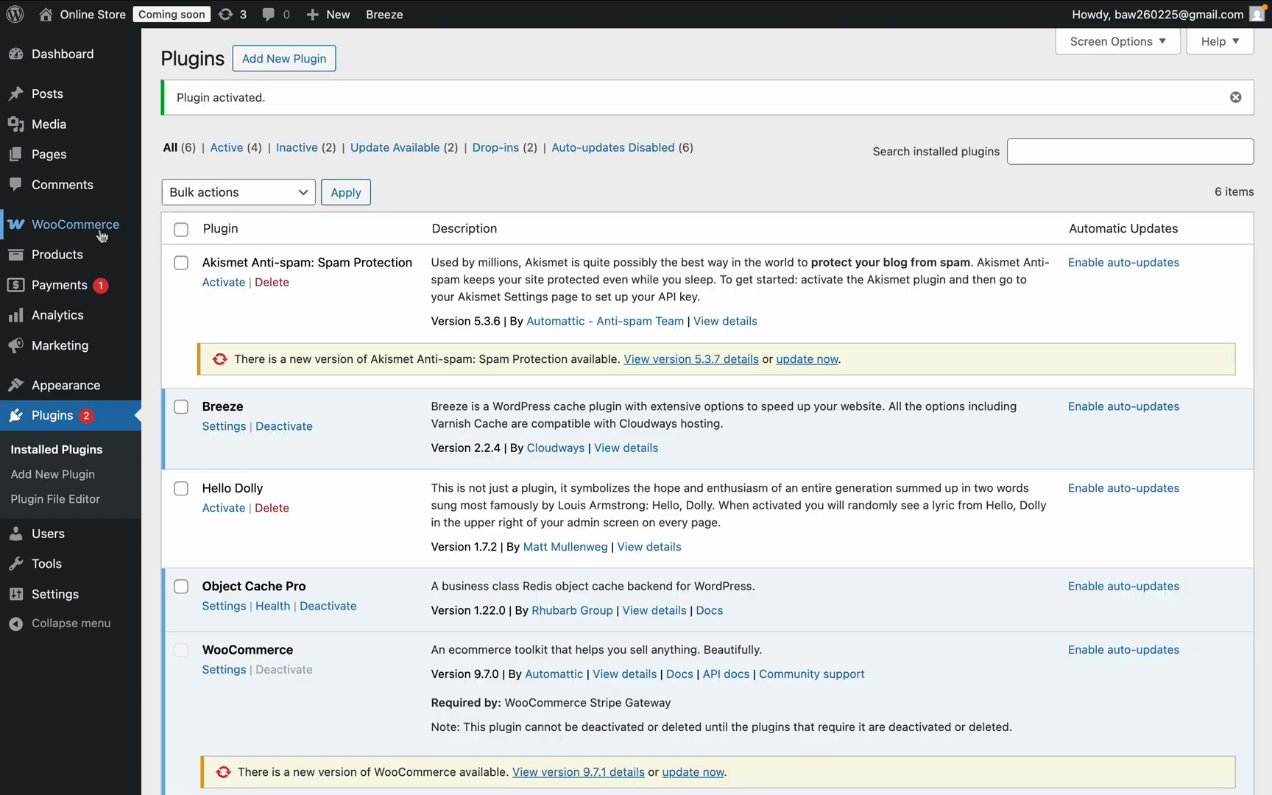
mouse_move(73, 225)
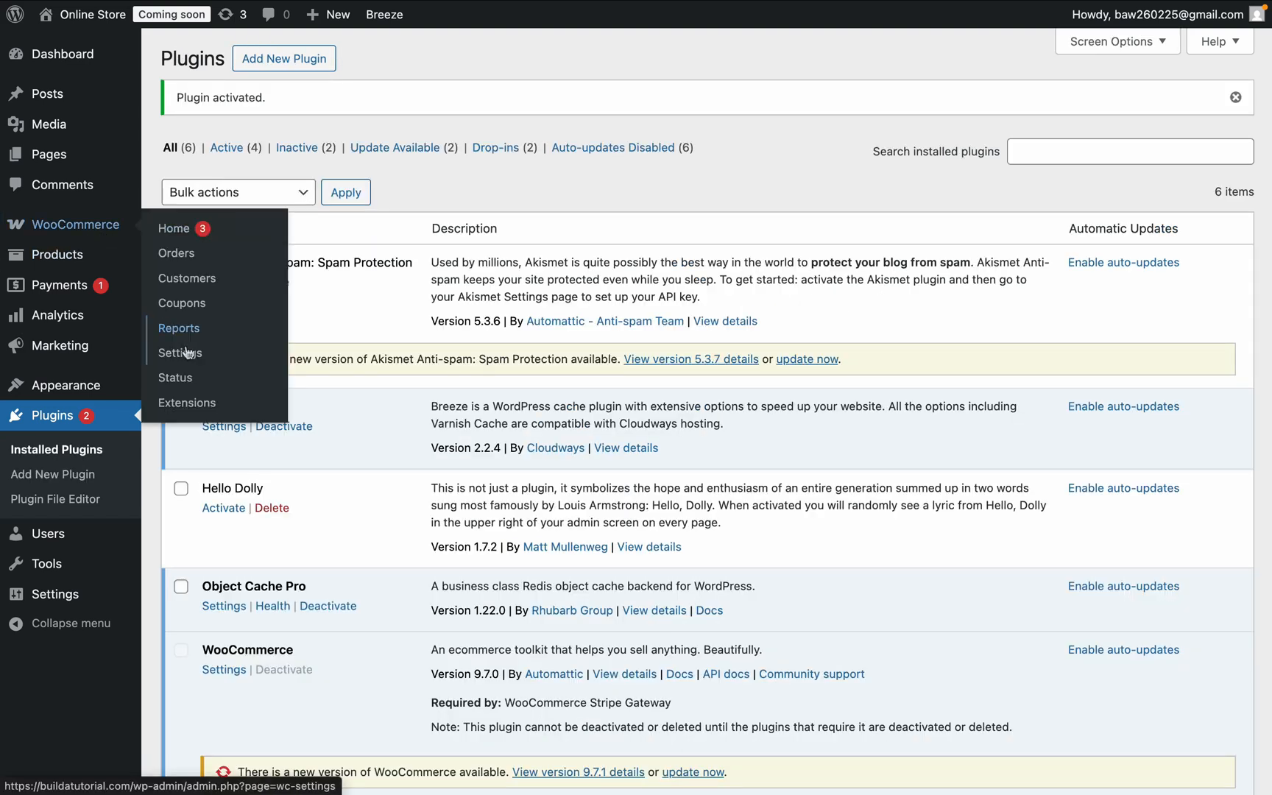
From WooCommerce Payments settings, complete Stripe setup by connecting a Stripe account.
click(179, 352)
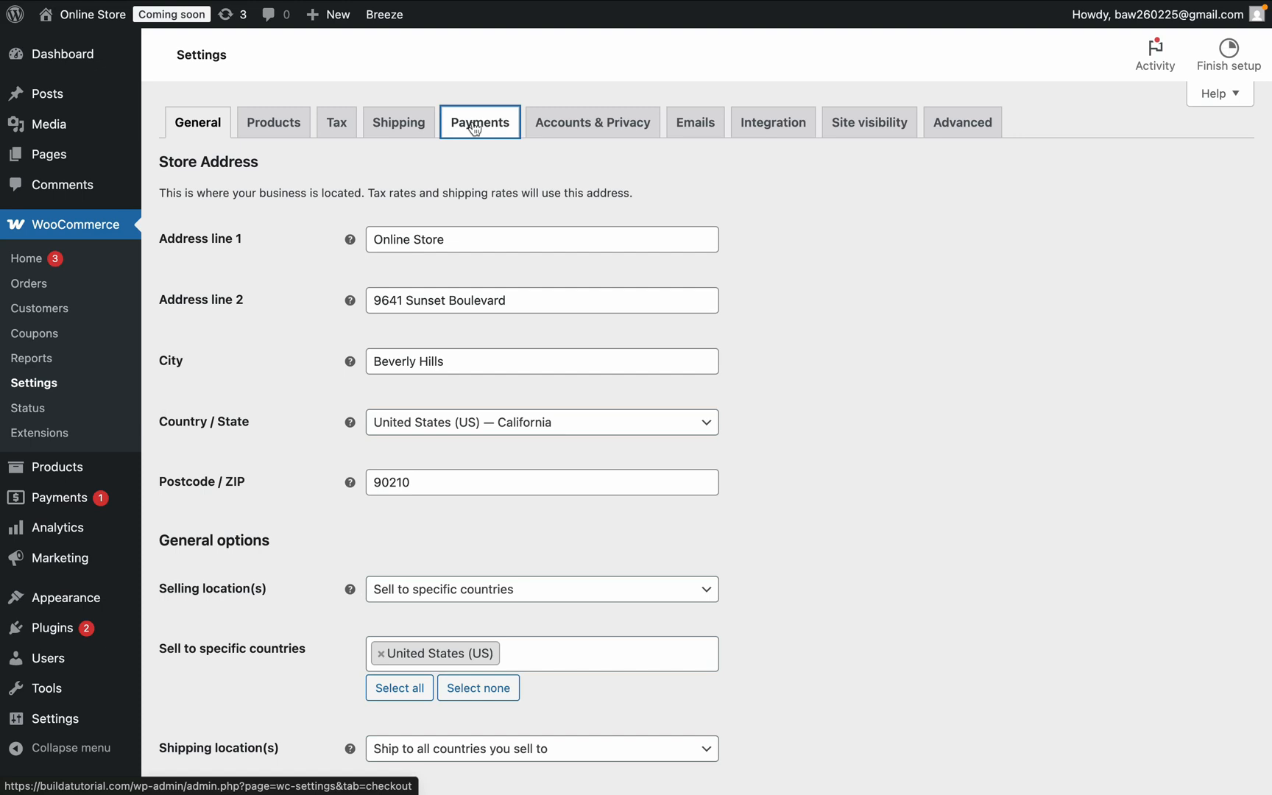
click(478, 122)
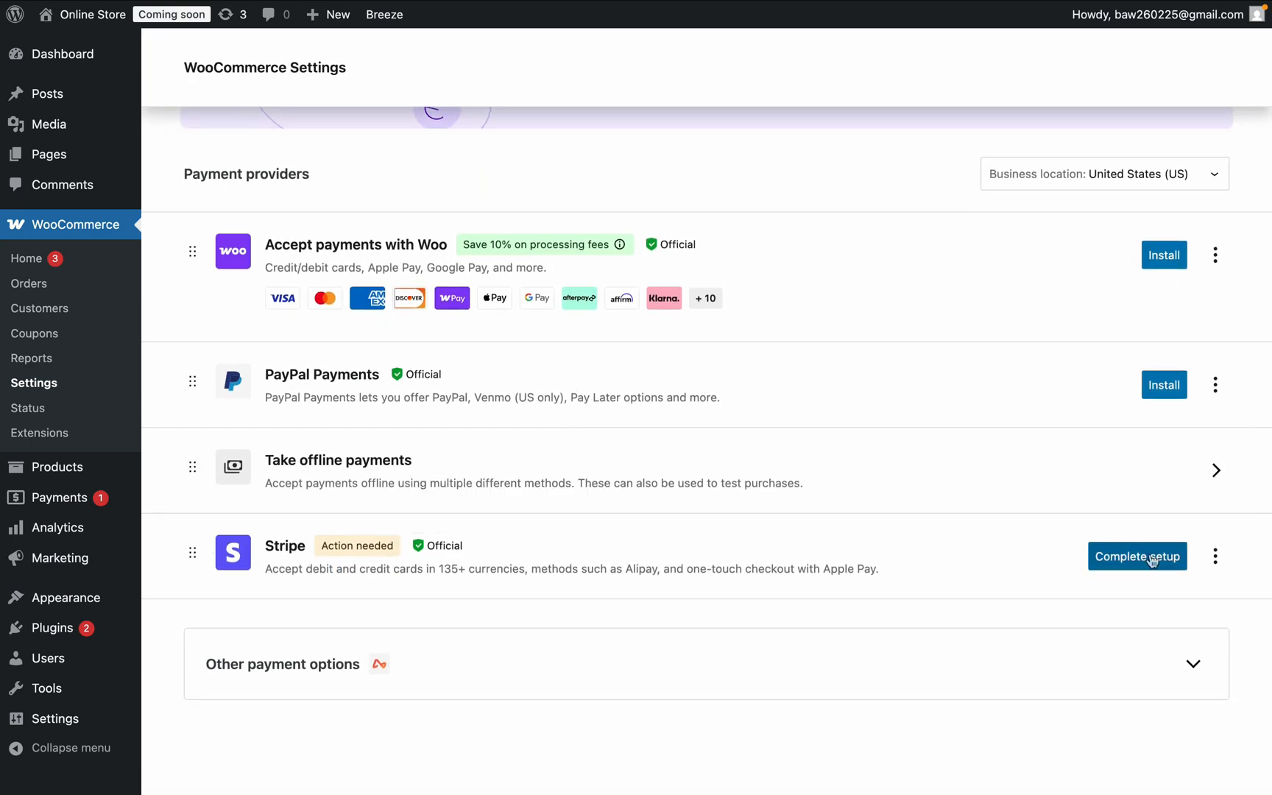
click(1137, 557)
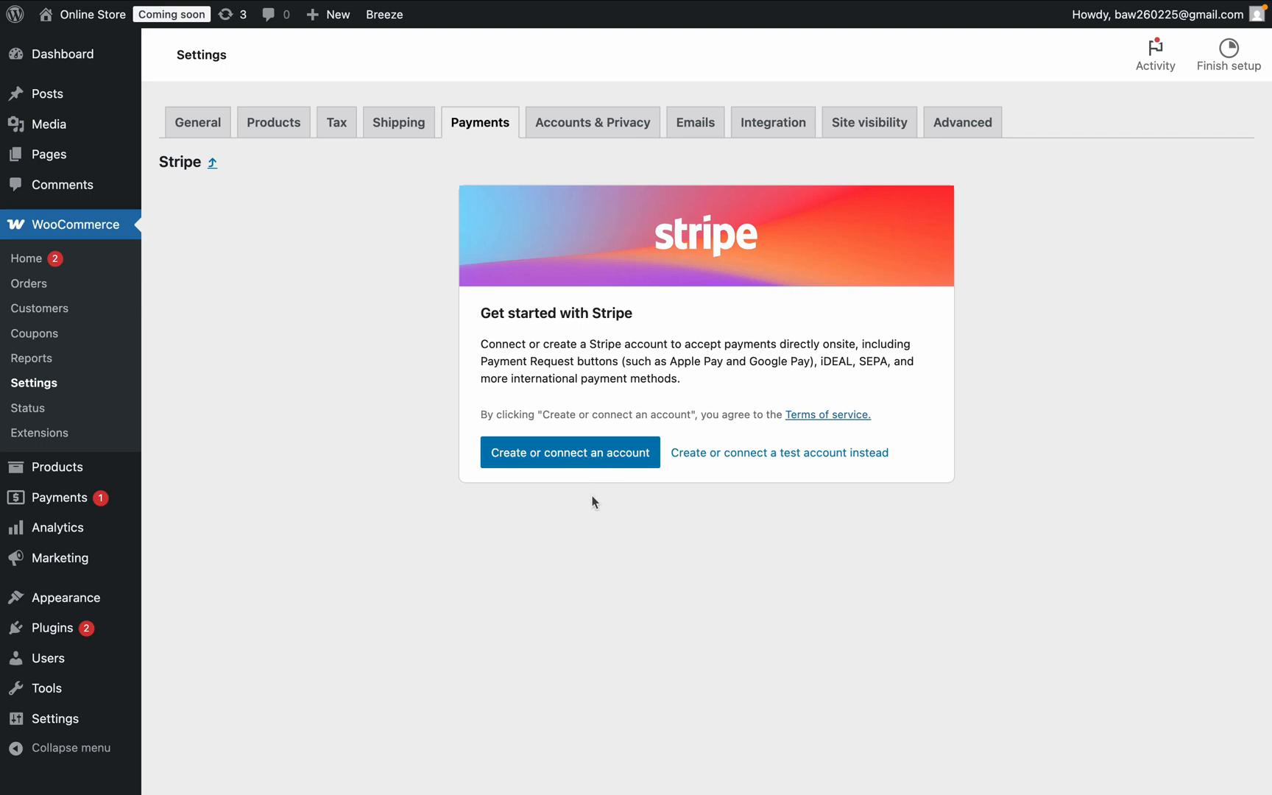
click(568, 452)
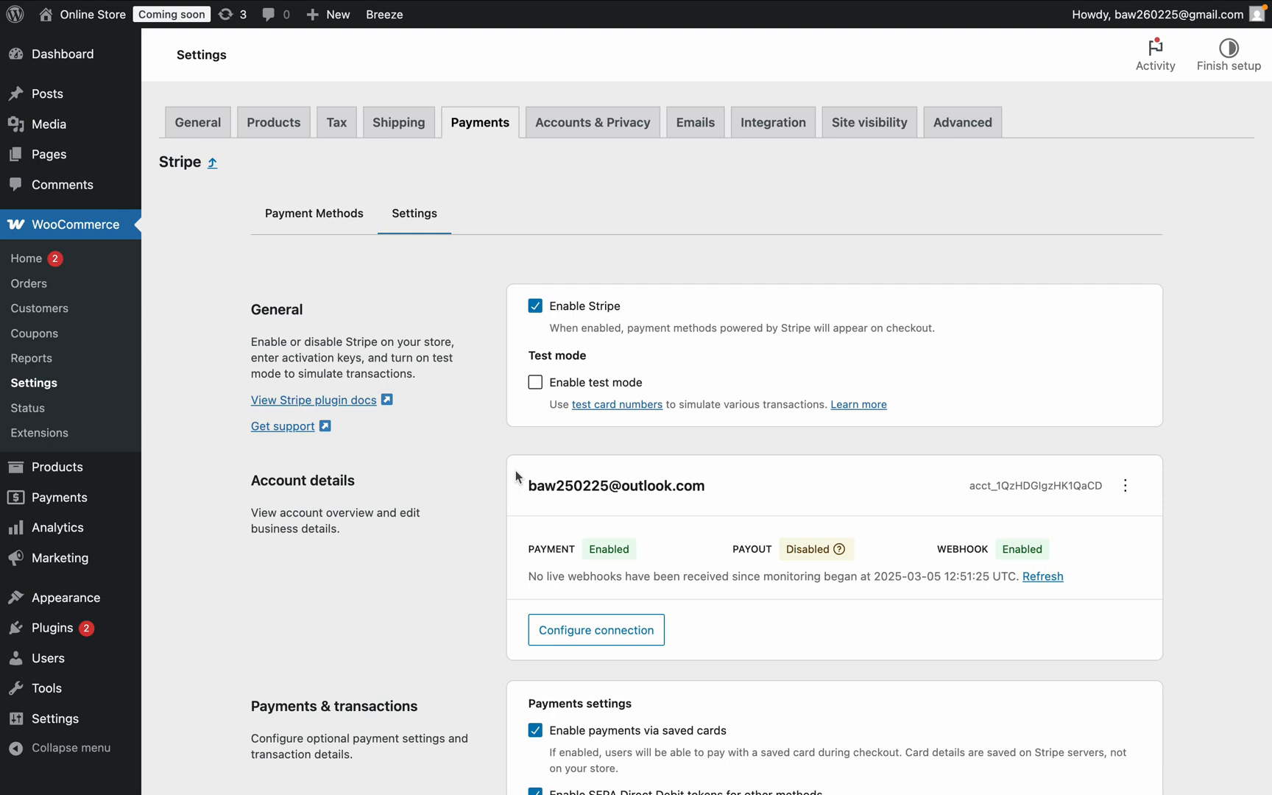
mouse_move(654, 539)
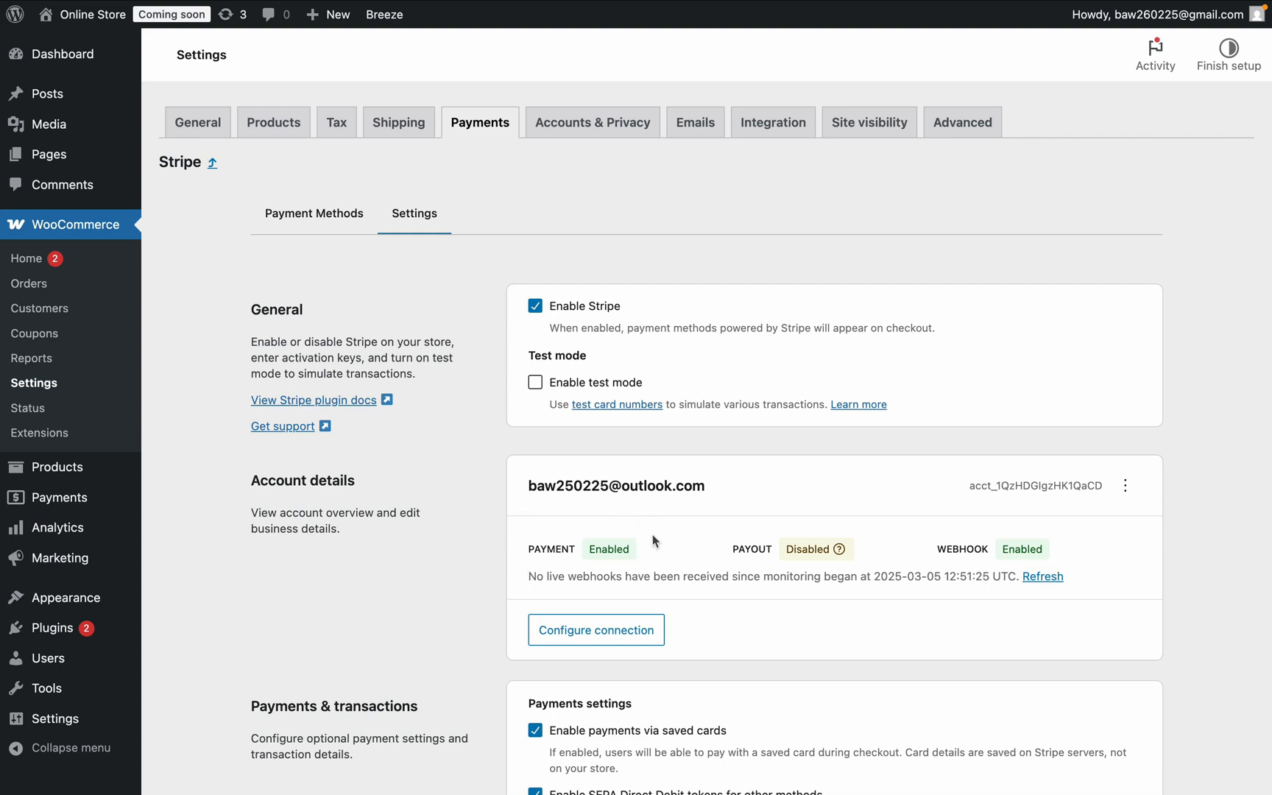
mouse_move(739, 530)
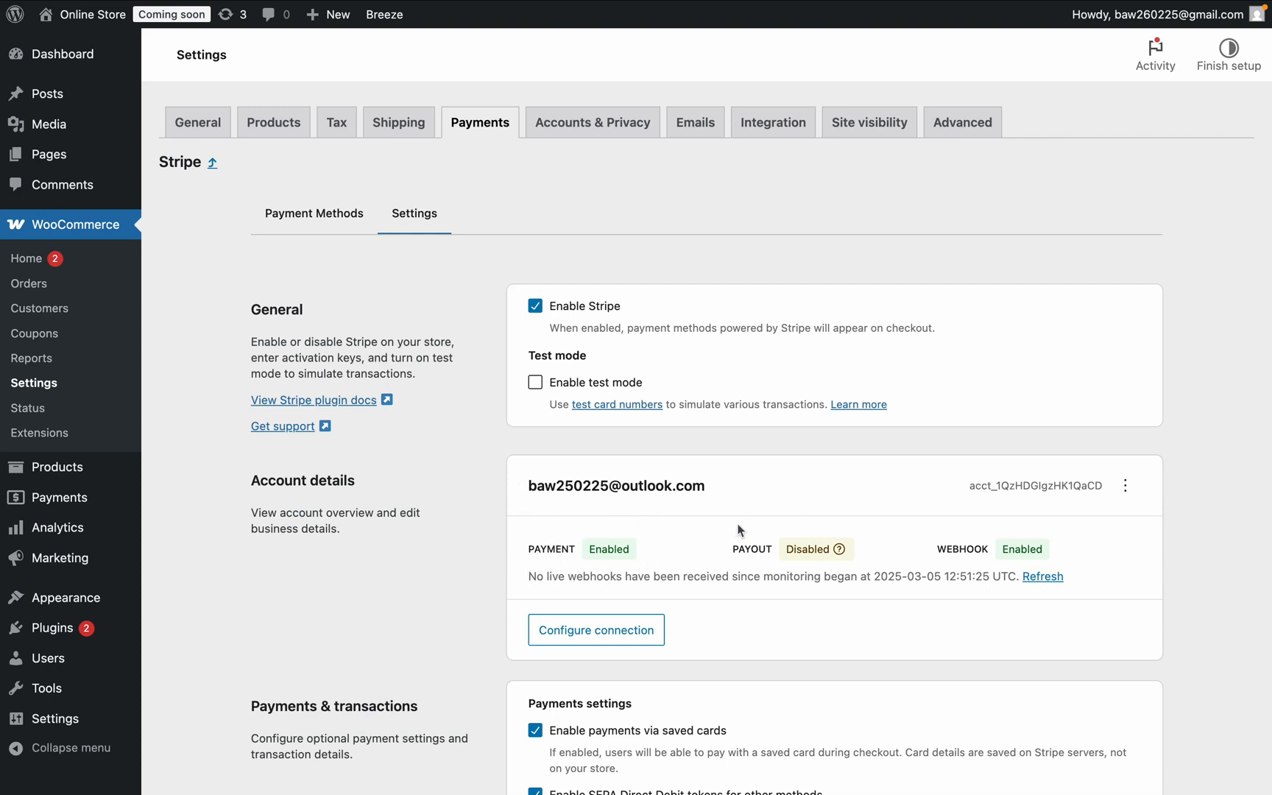
mouse_move(794, 559)
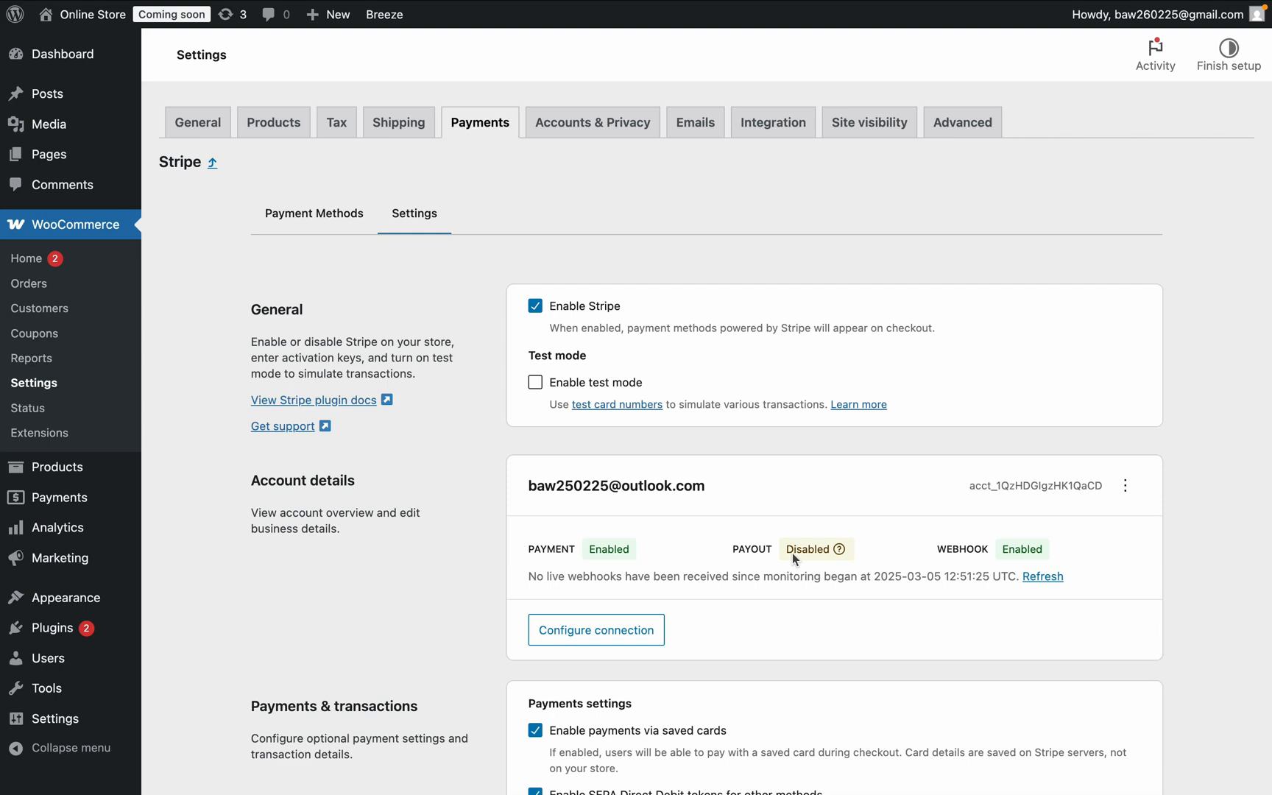
mouse_move(804, 562)
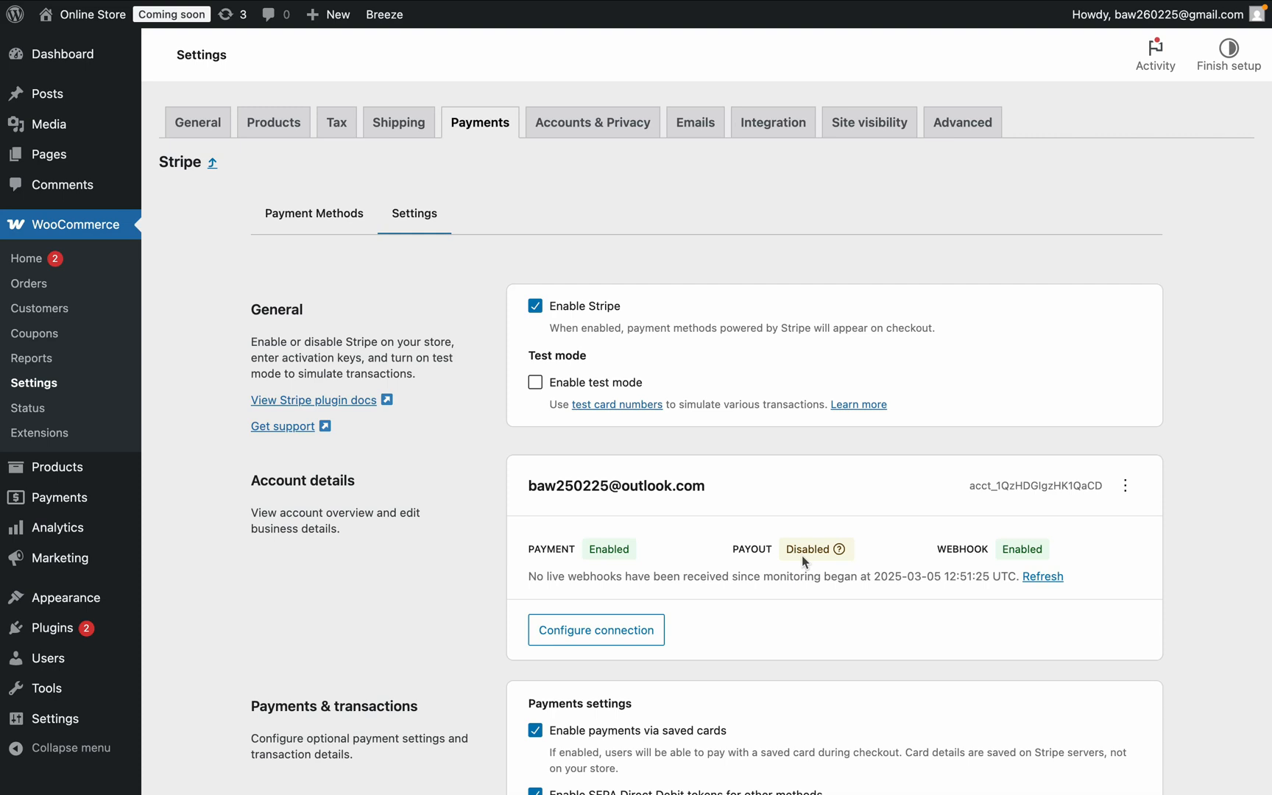
click(378, 39)
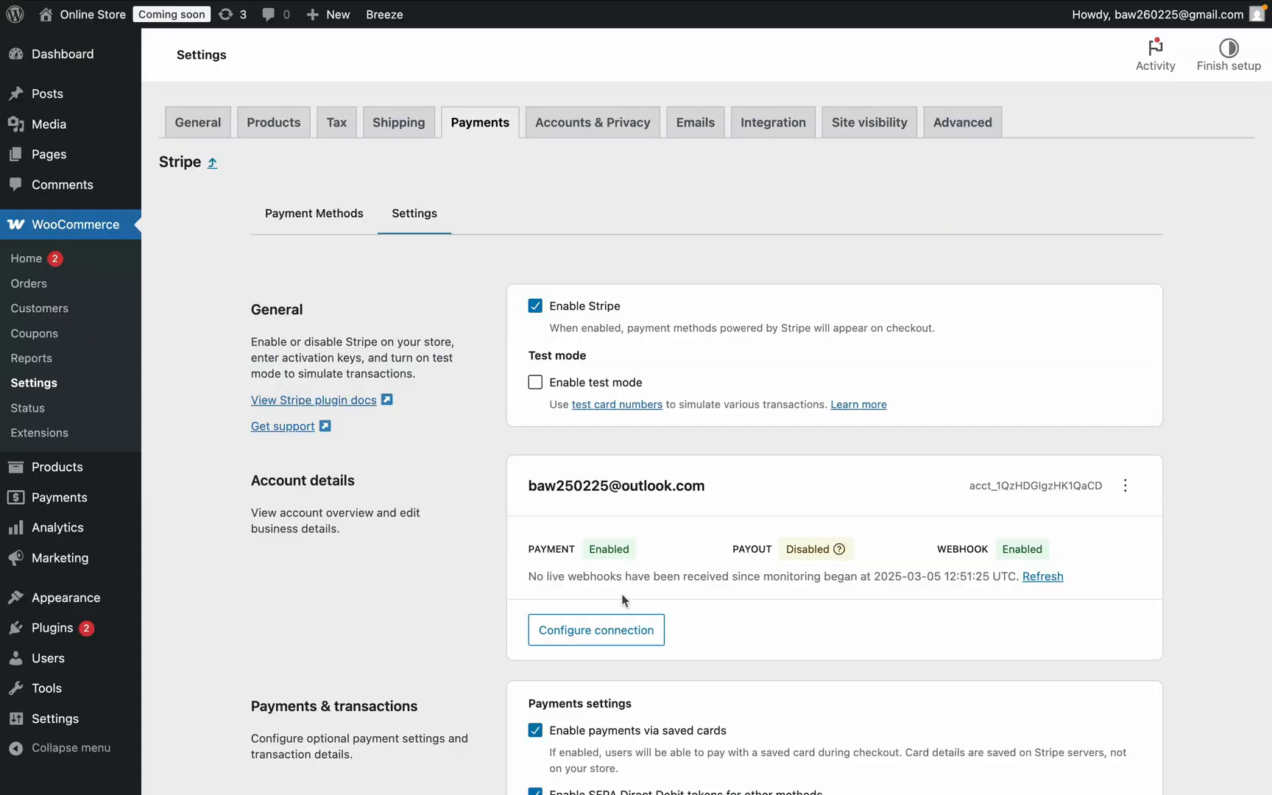
Connect the Buildatutorial Stripe account as the store's test-mode account with webhooks.
click(597, 630)
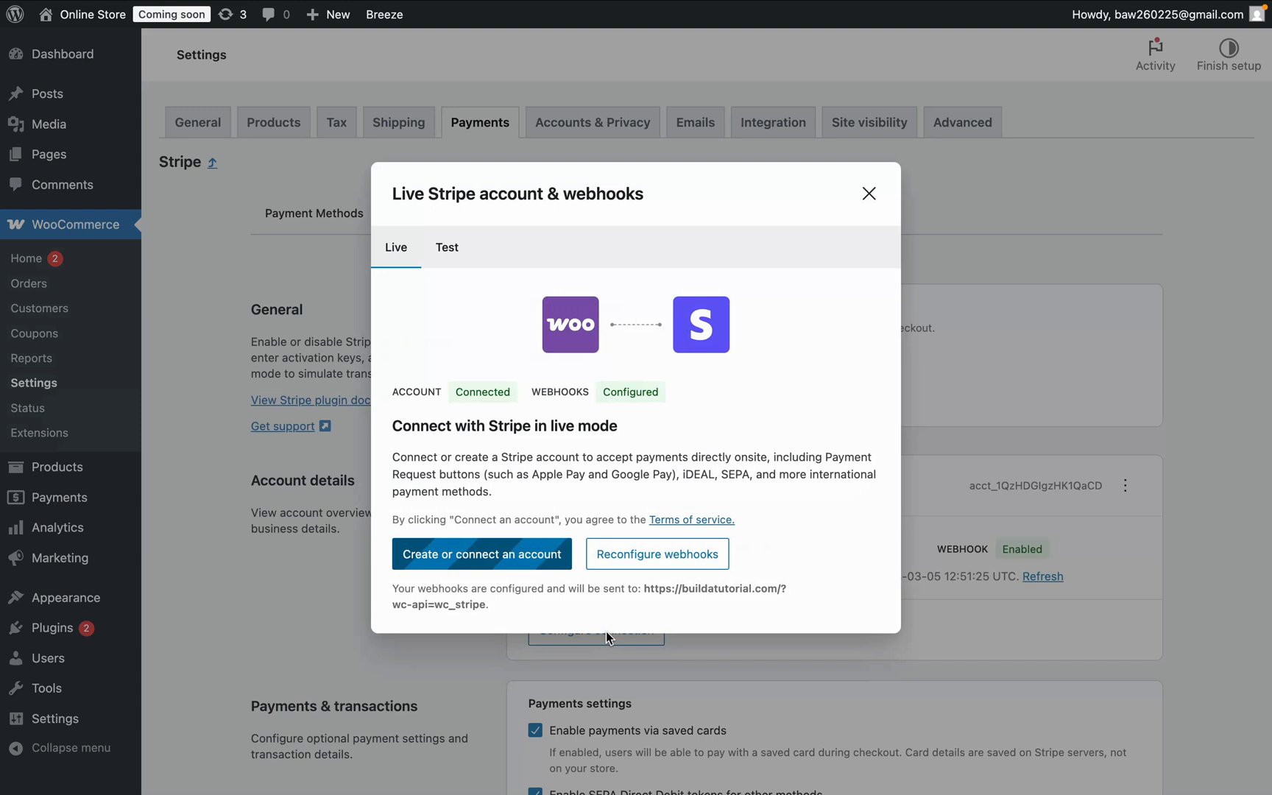
click(448, 248)
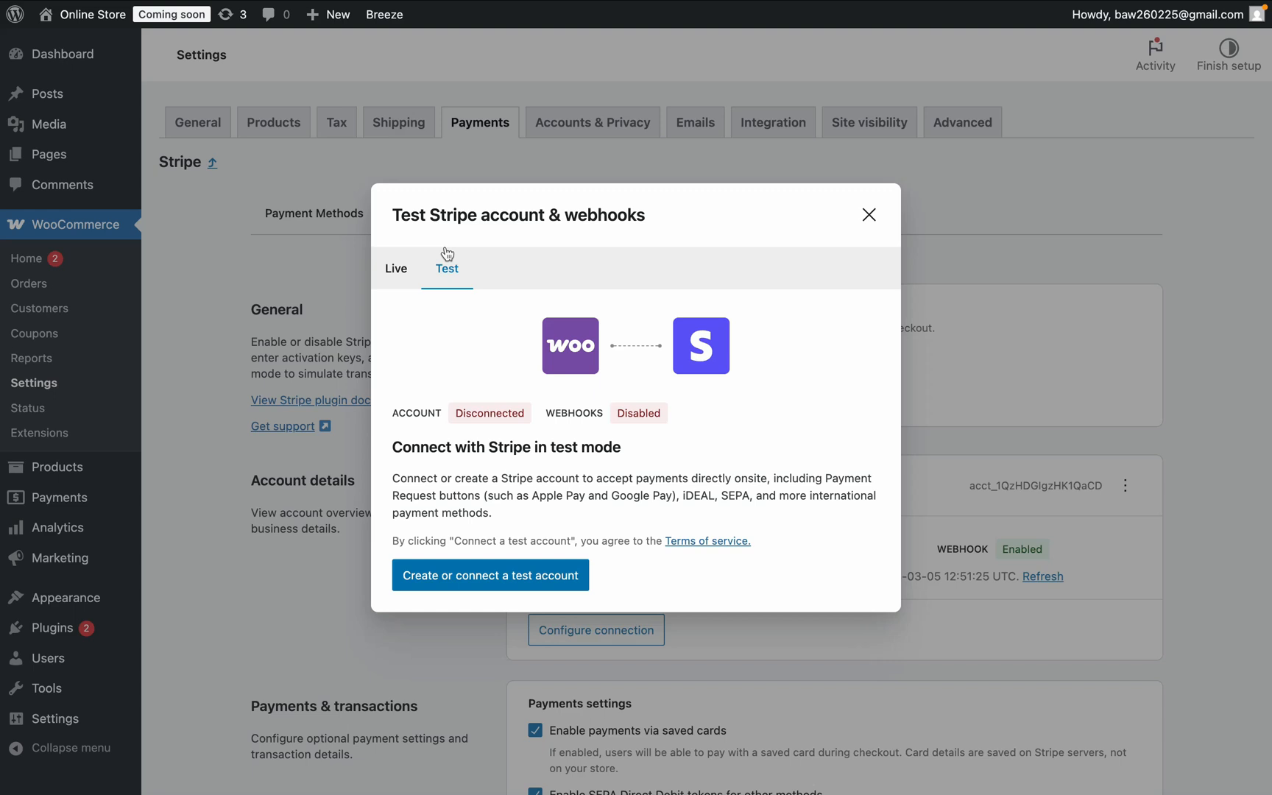
mouse_move(490, 576)
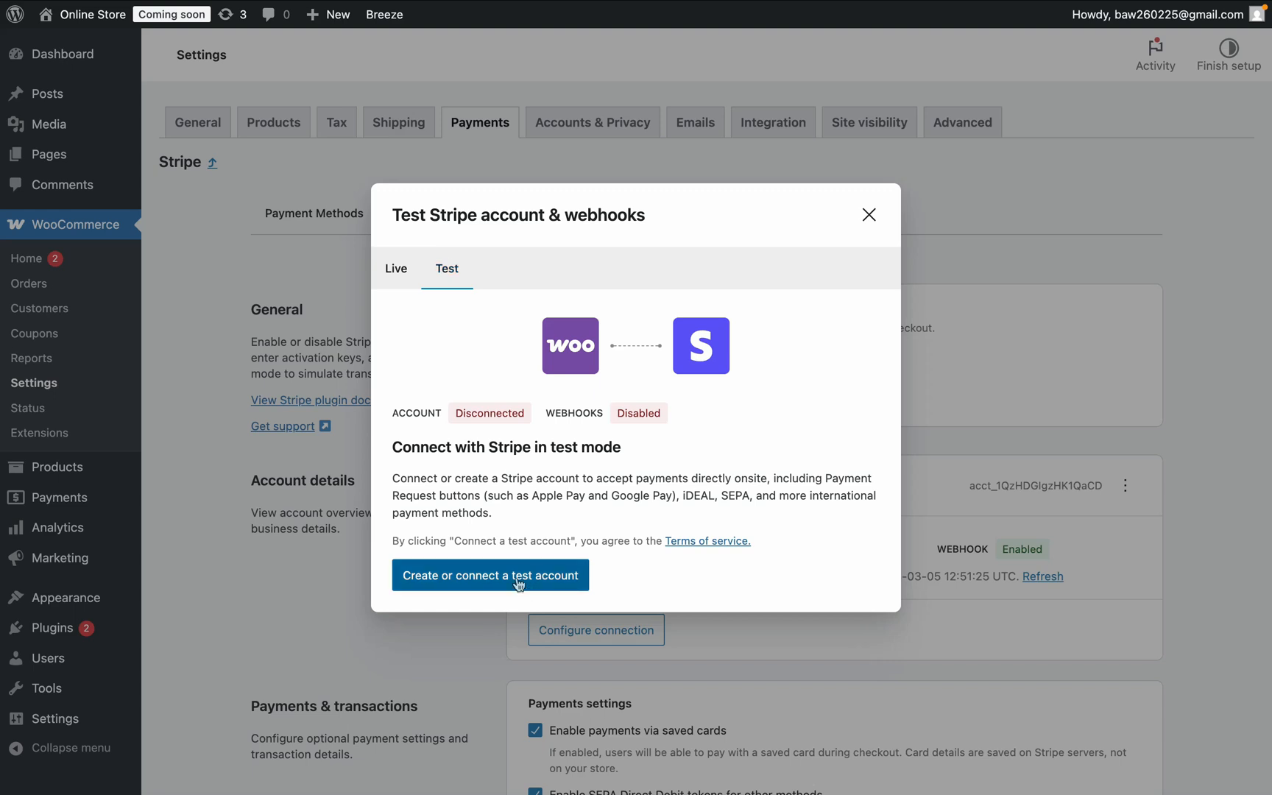
click(490, 576)
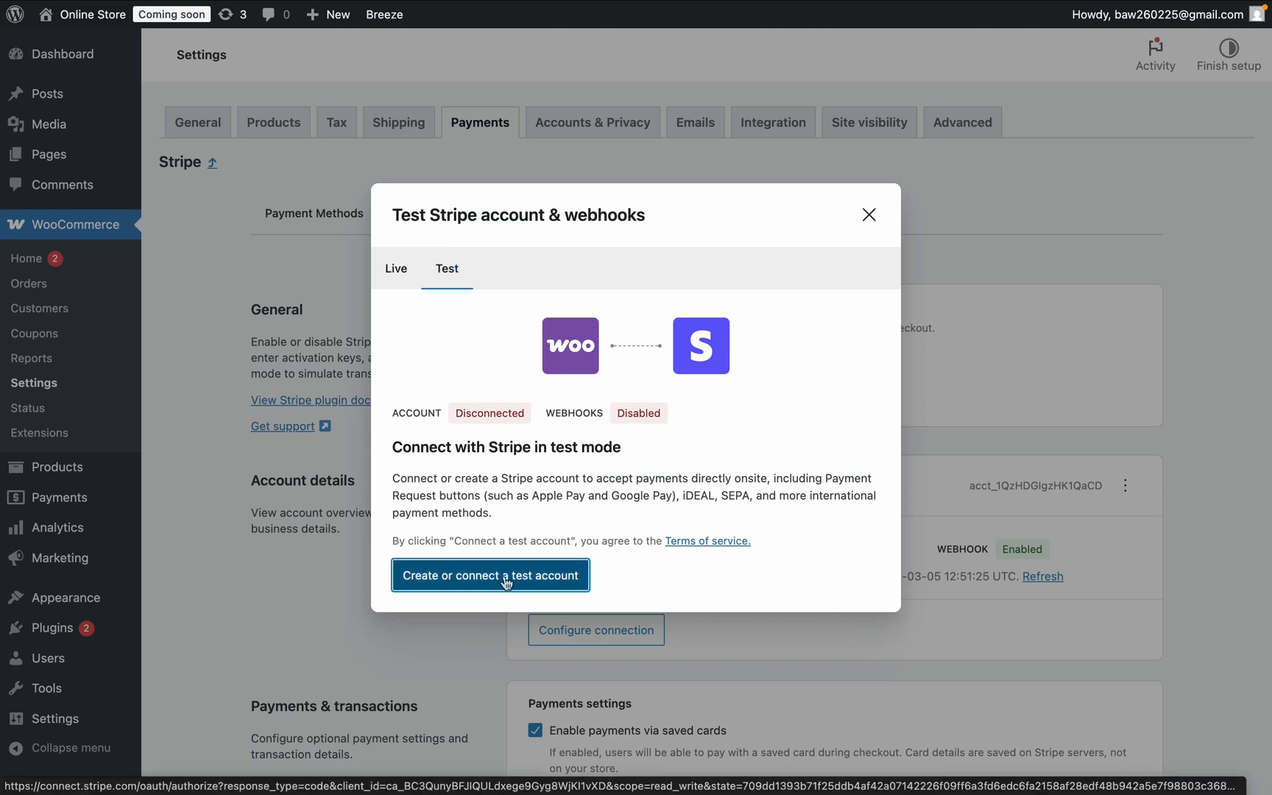
click(490, 576)
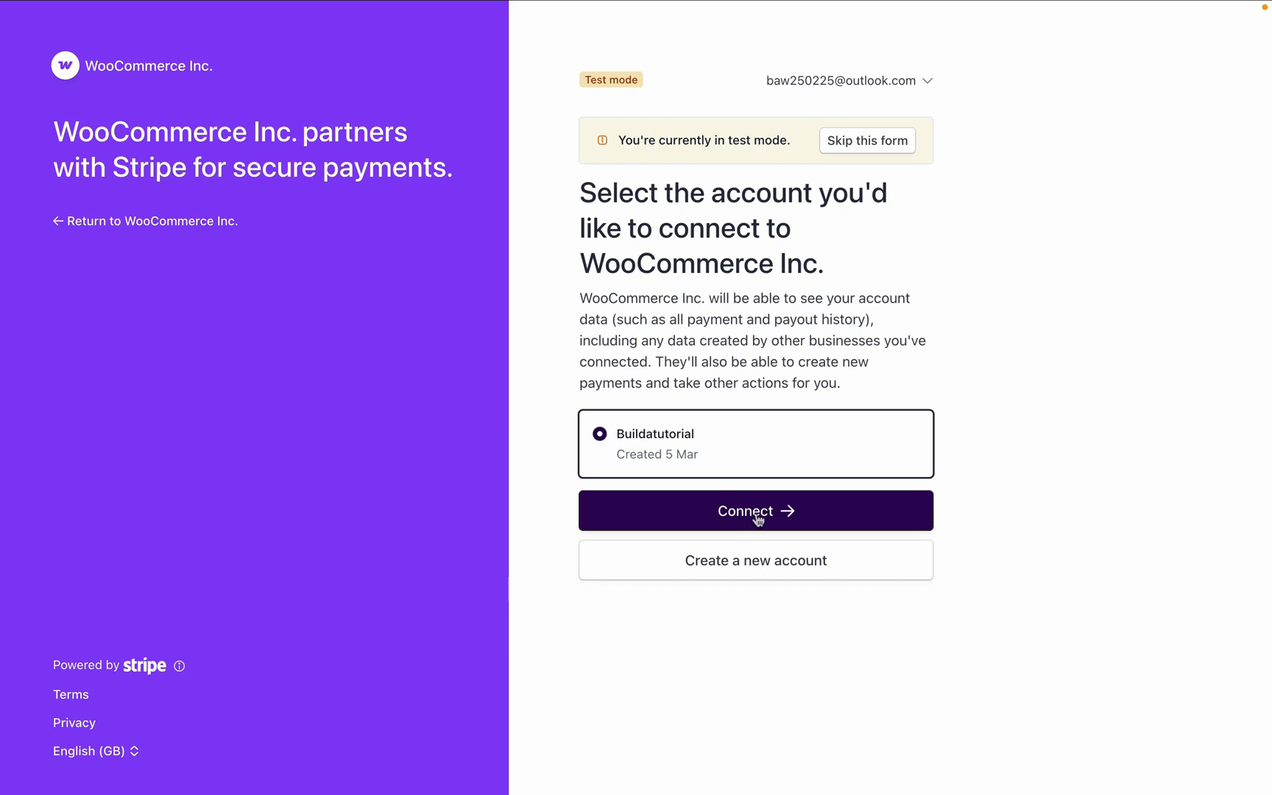
click(754, 511)
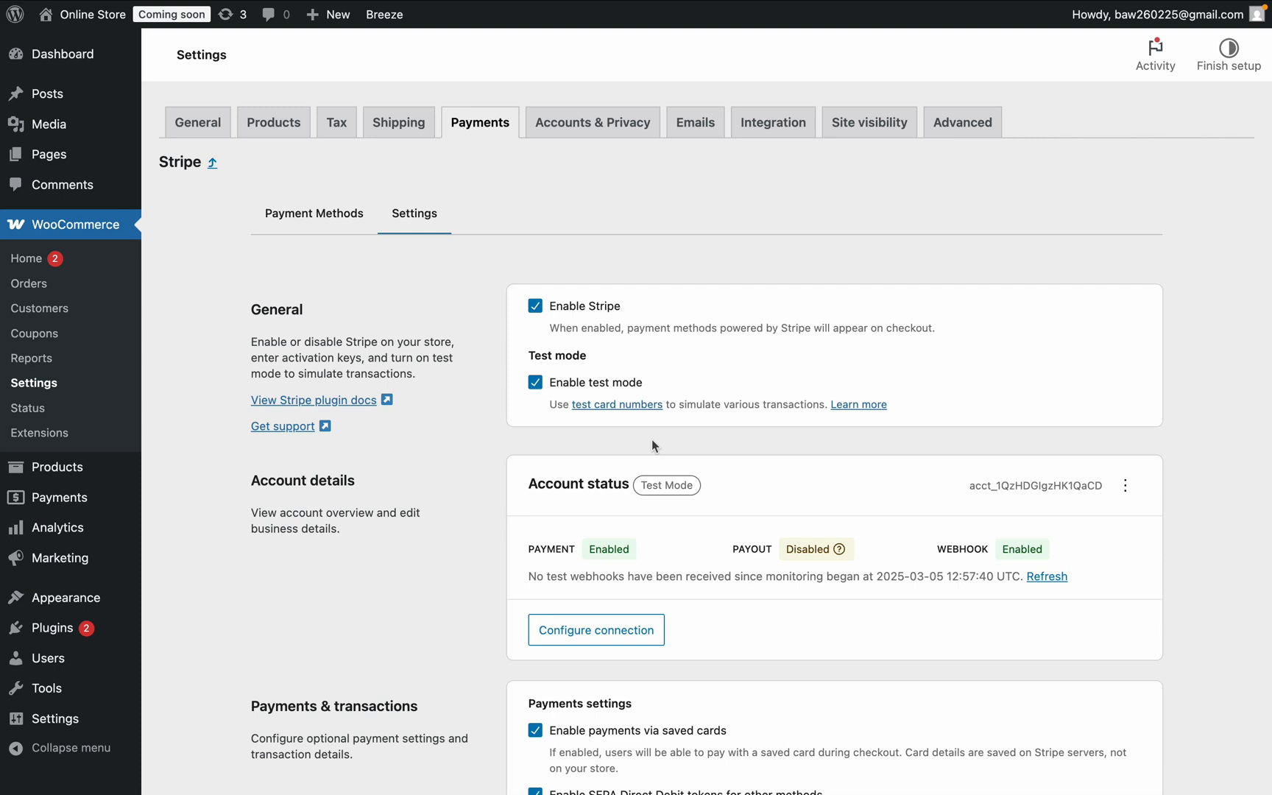
mouse_move(719, 590)
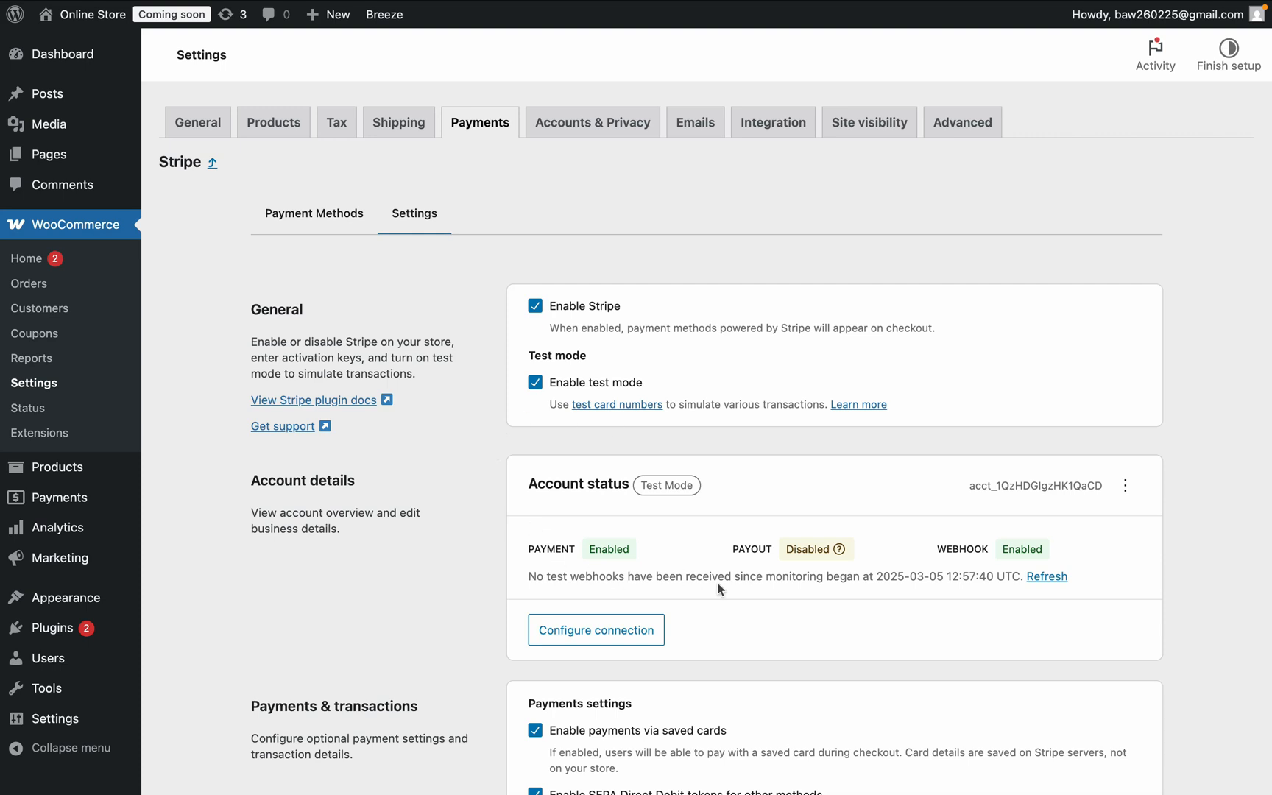
mouse_move(572, 353)
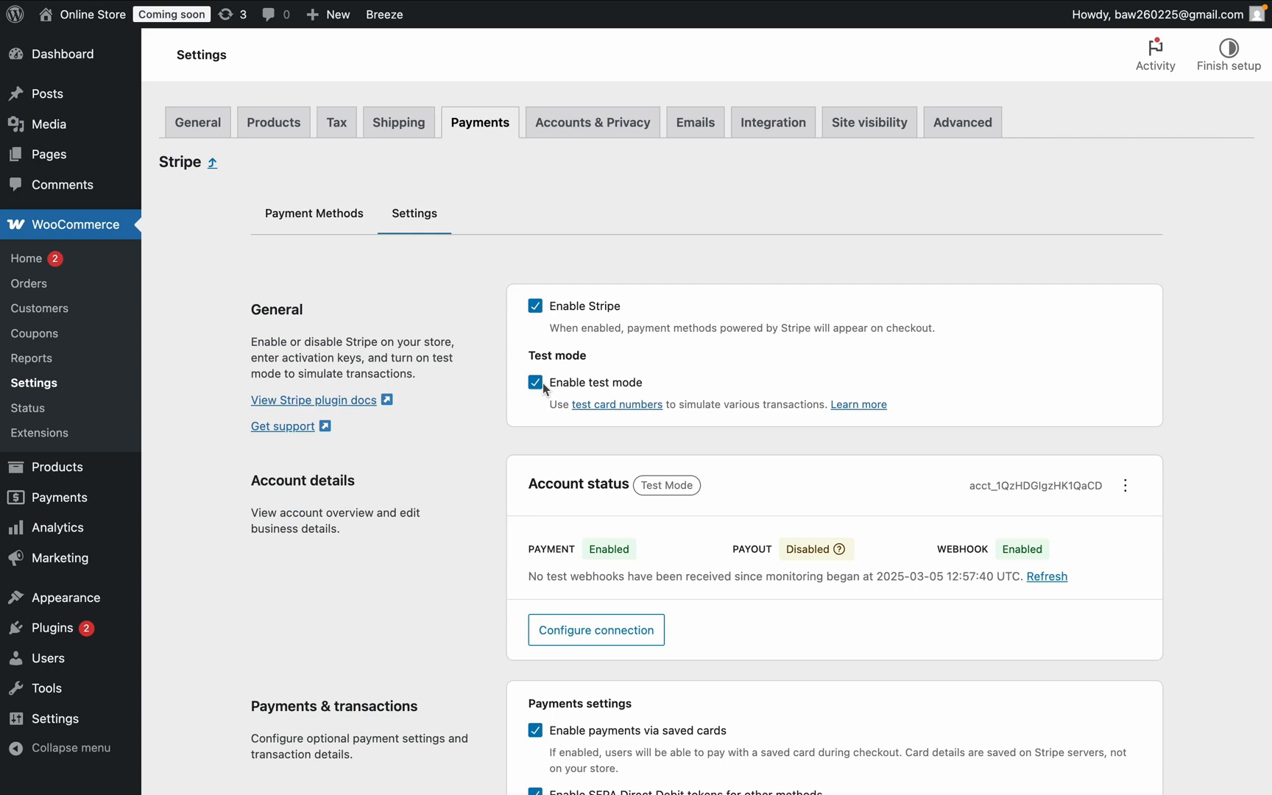
Enable Stripe test mode and save the Stripe payment settings.
click(534, 383)
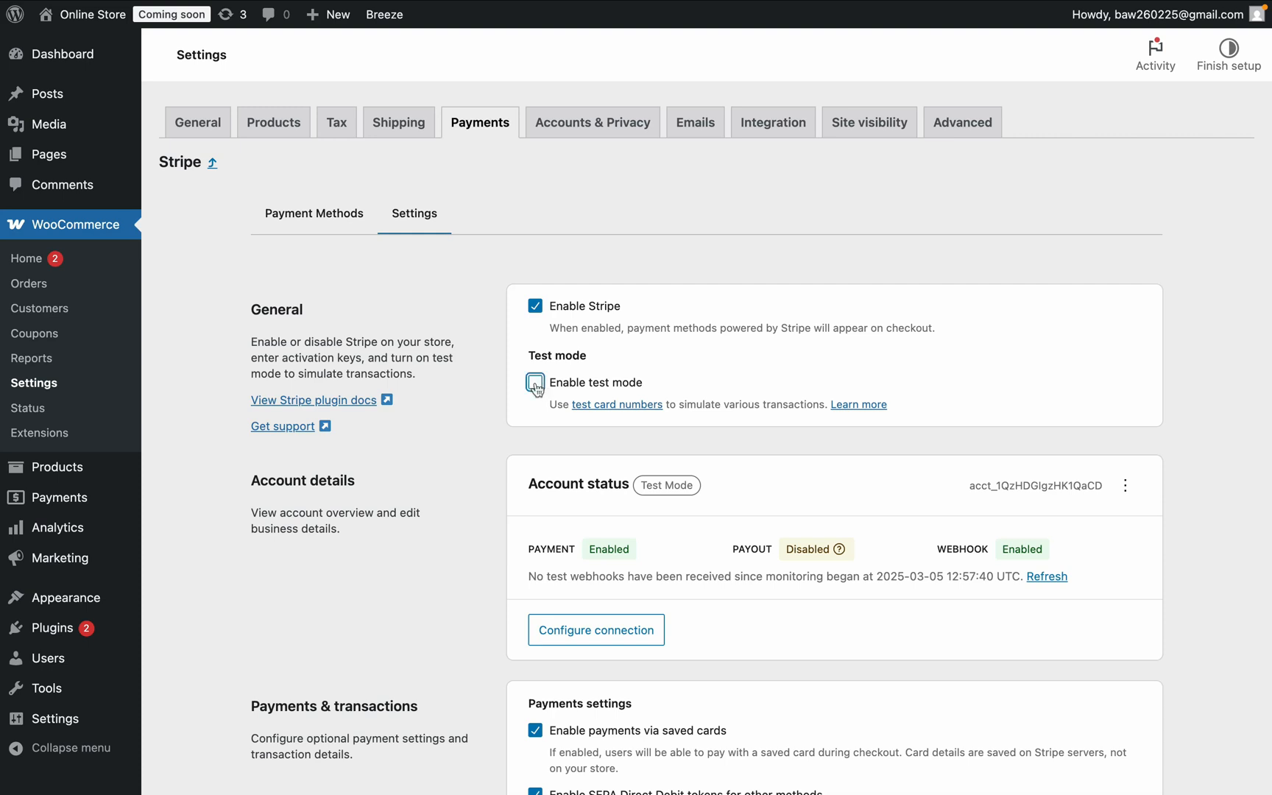
scroll(down, 3)
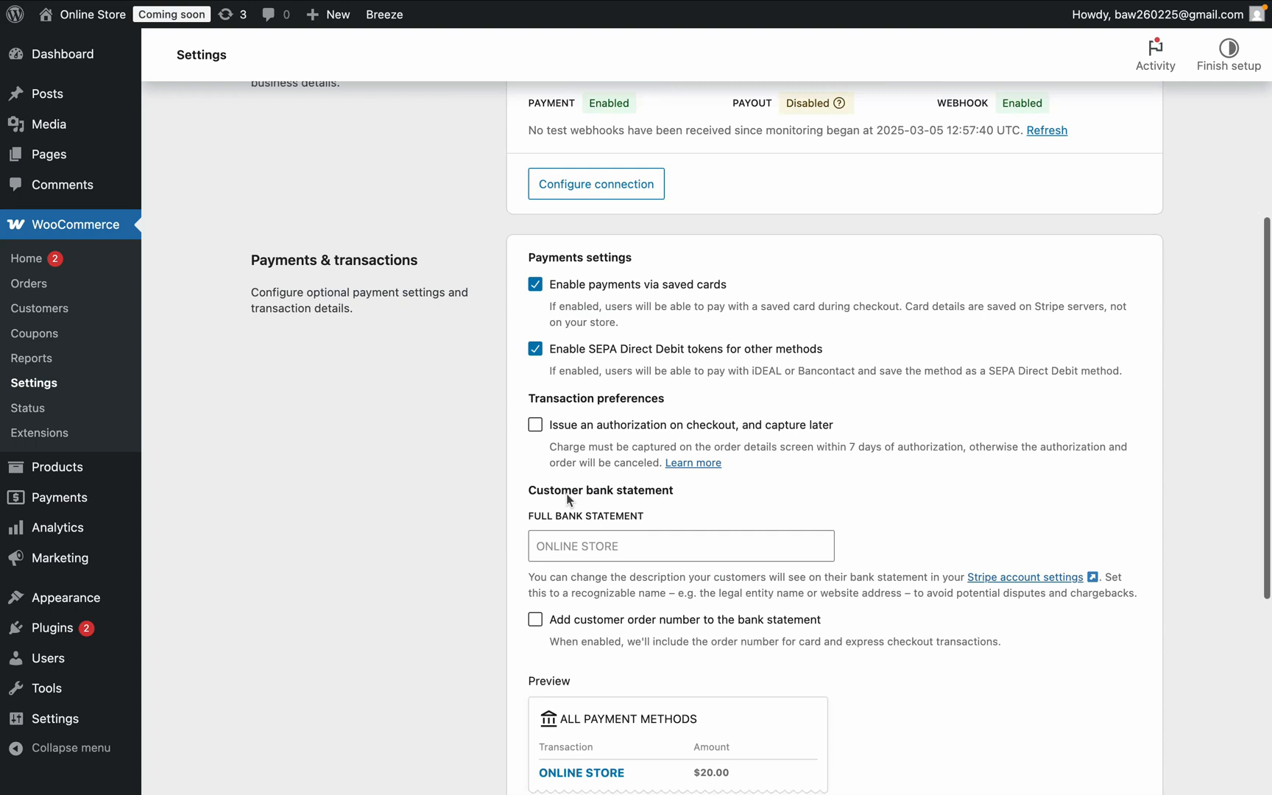
scroll(down, 3)
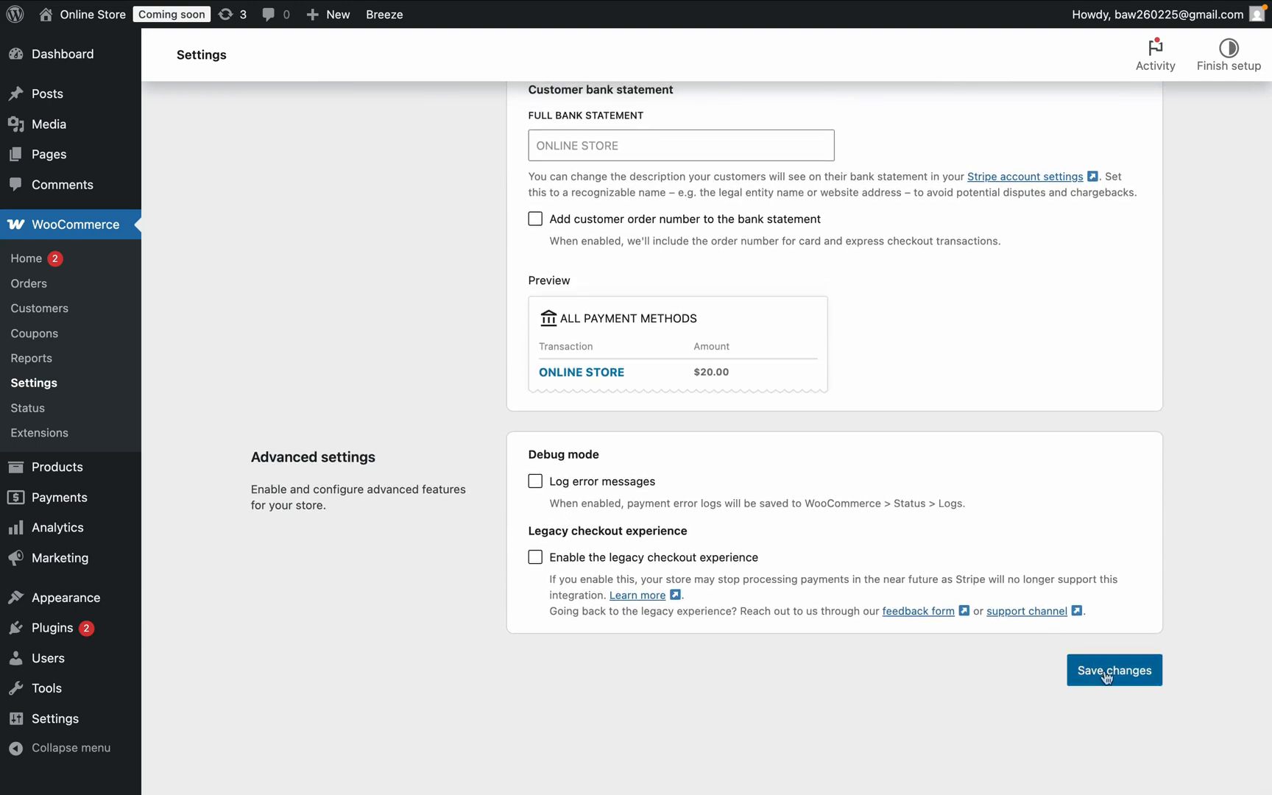
click(1115, 670)
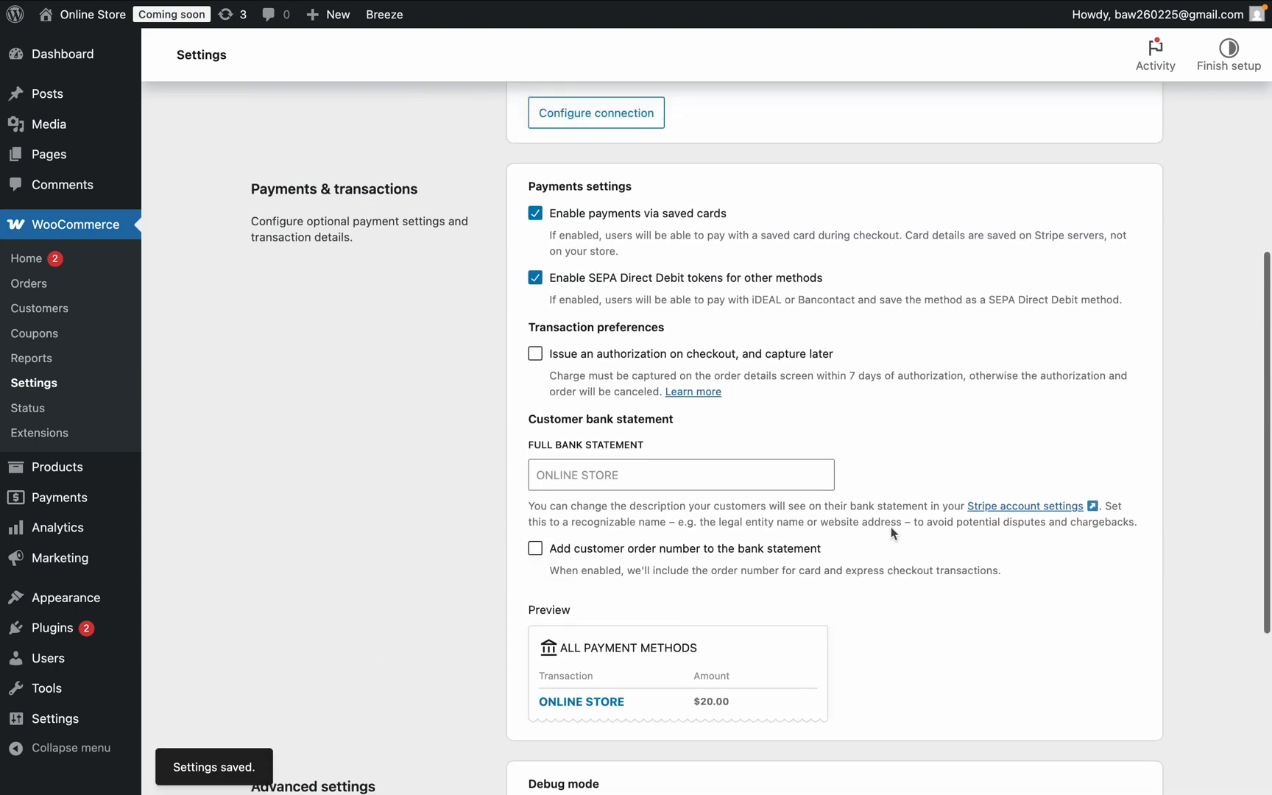
scroll(down, 3)
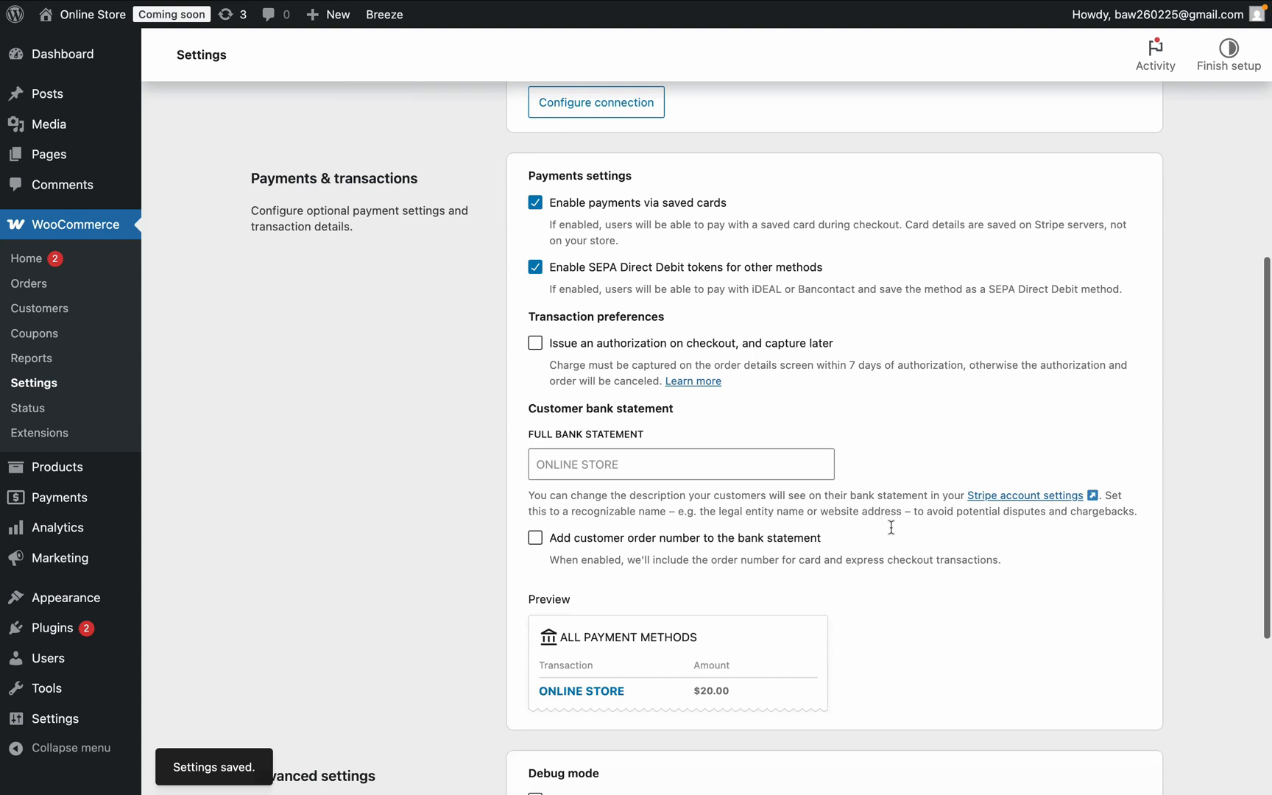
scroll(down, 3)
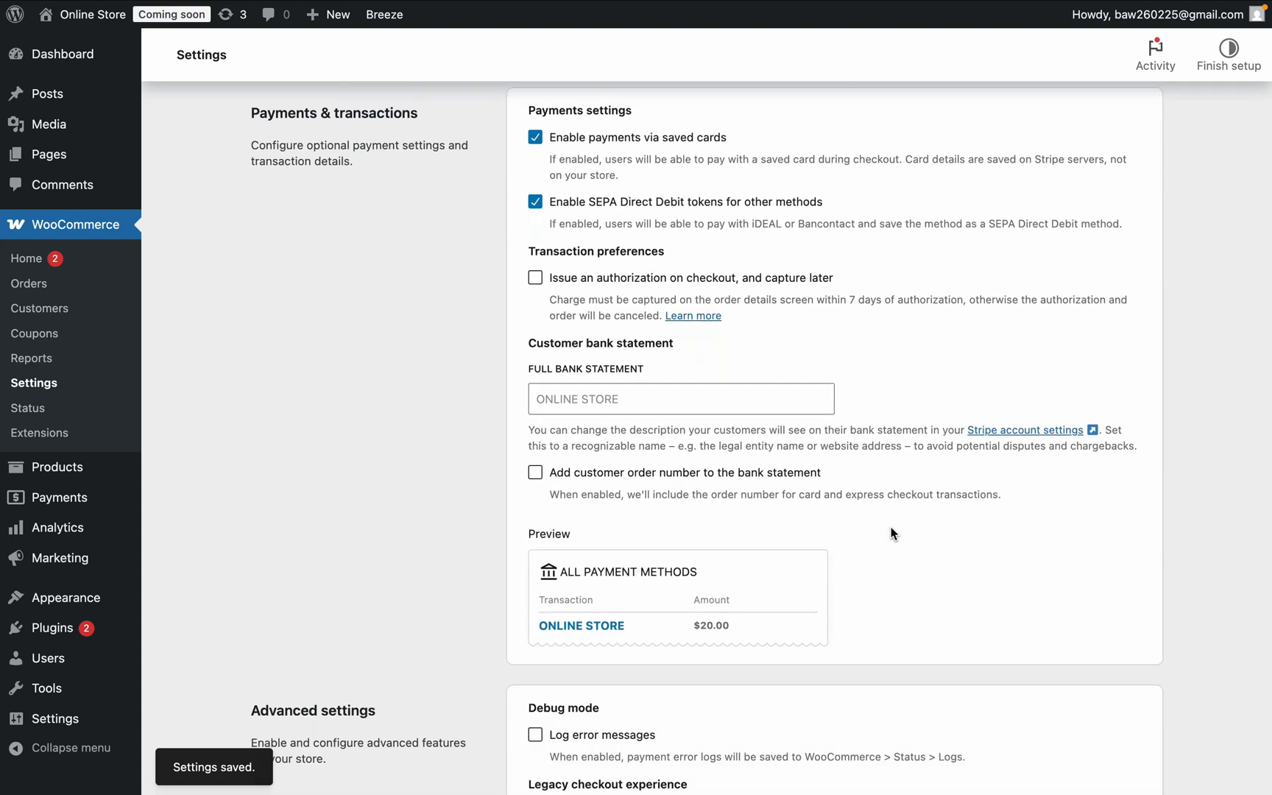
scroll(down, 3)
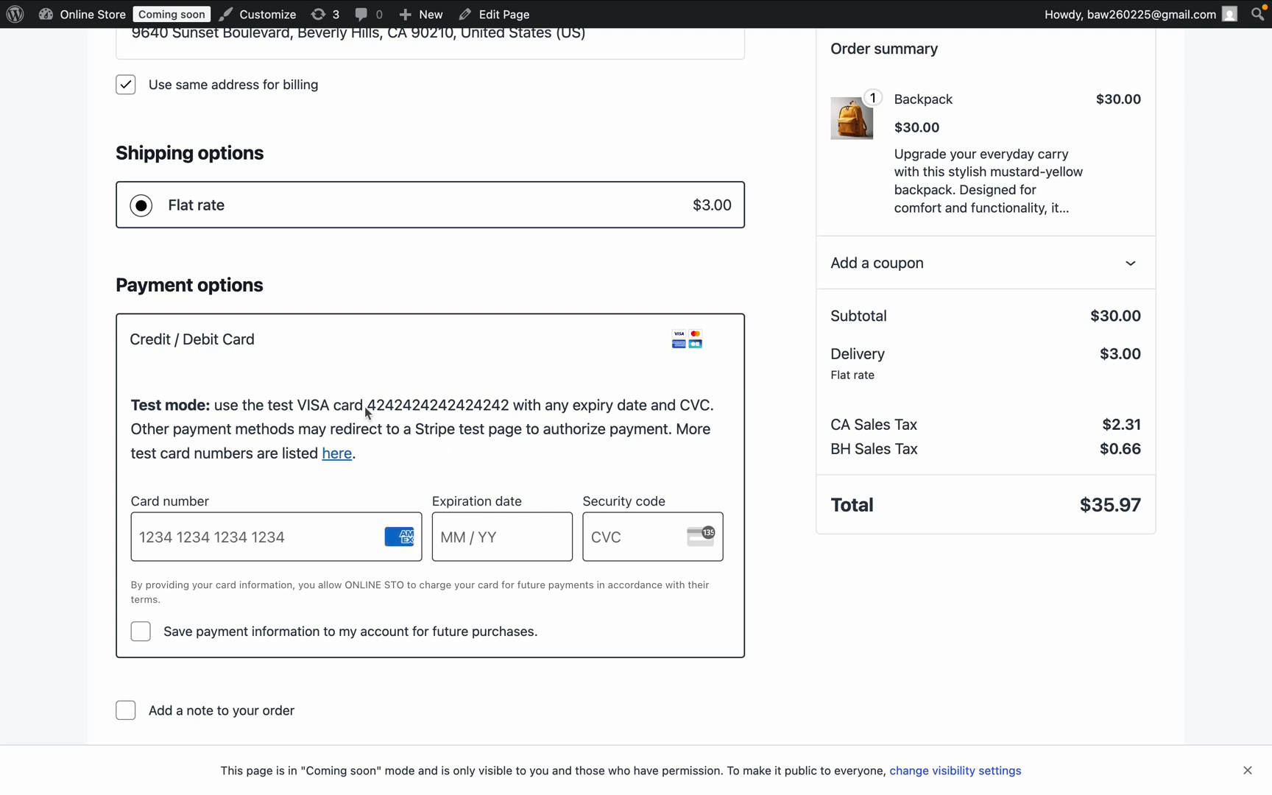
mouse_move(398, 433)
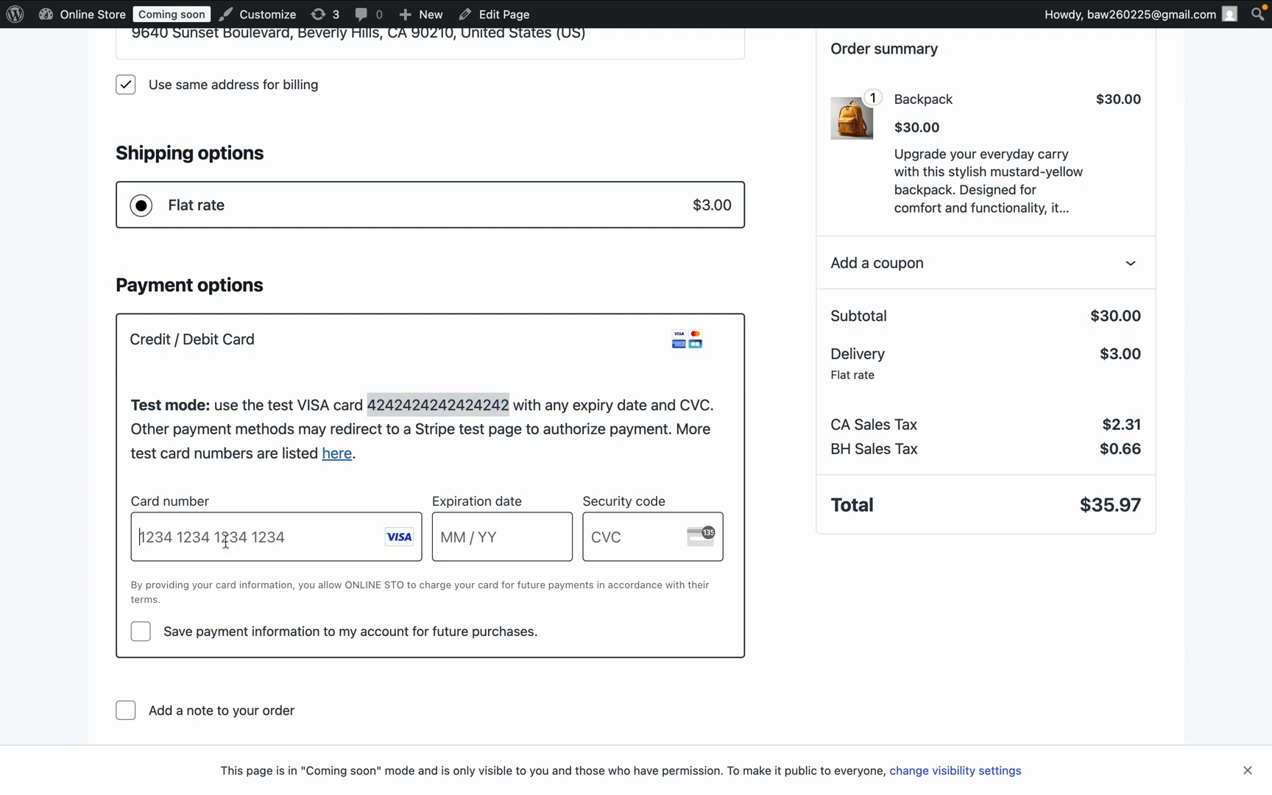
Enter expiry 12/25 and CVC 123 for the test Visa card and place the Backpack order.
text(1)
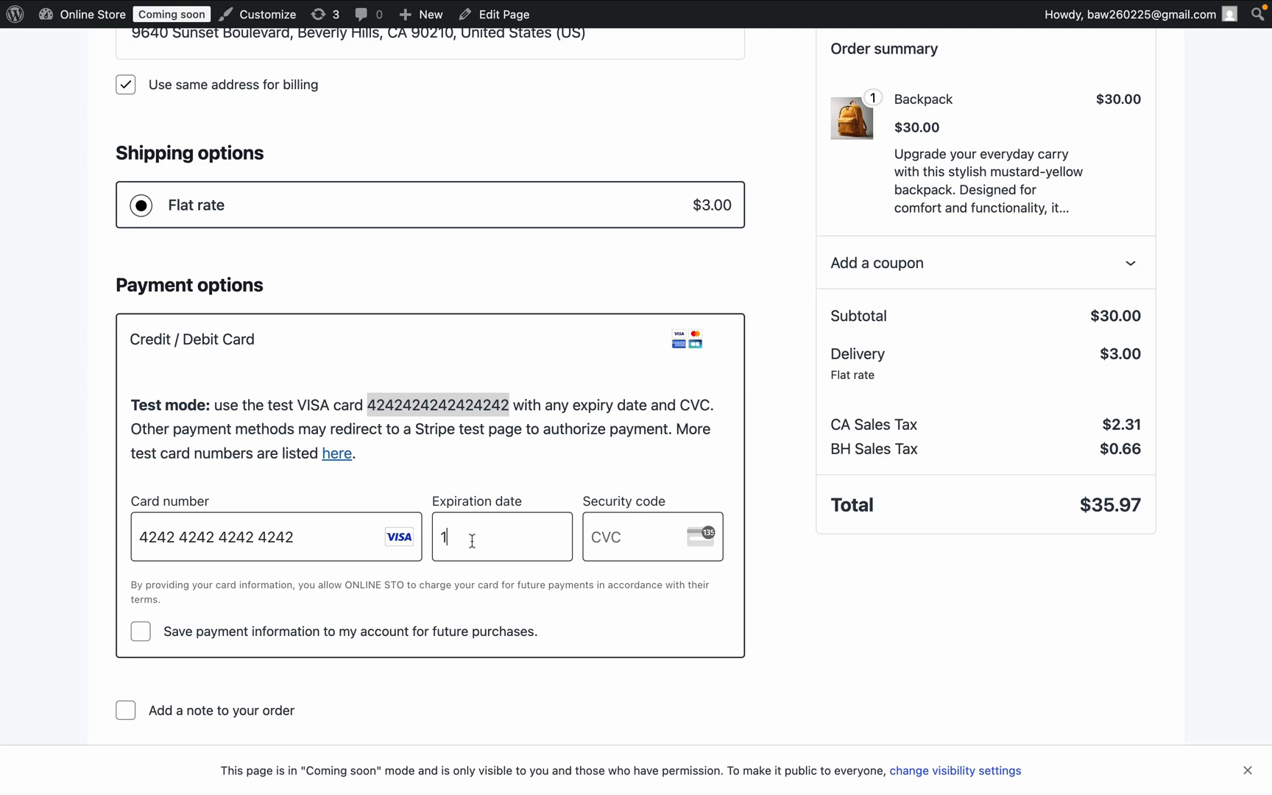
text(2 / 25)
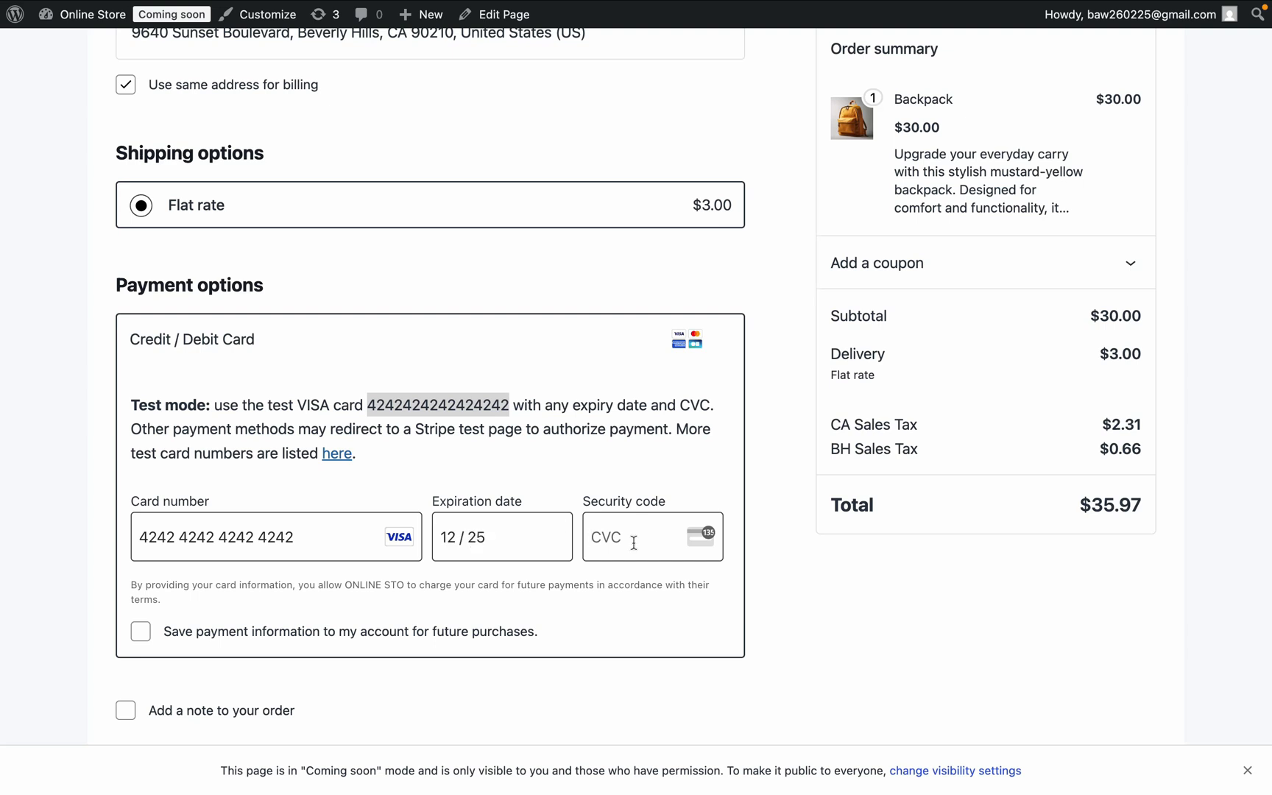
text(123)
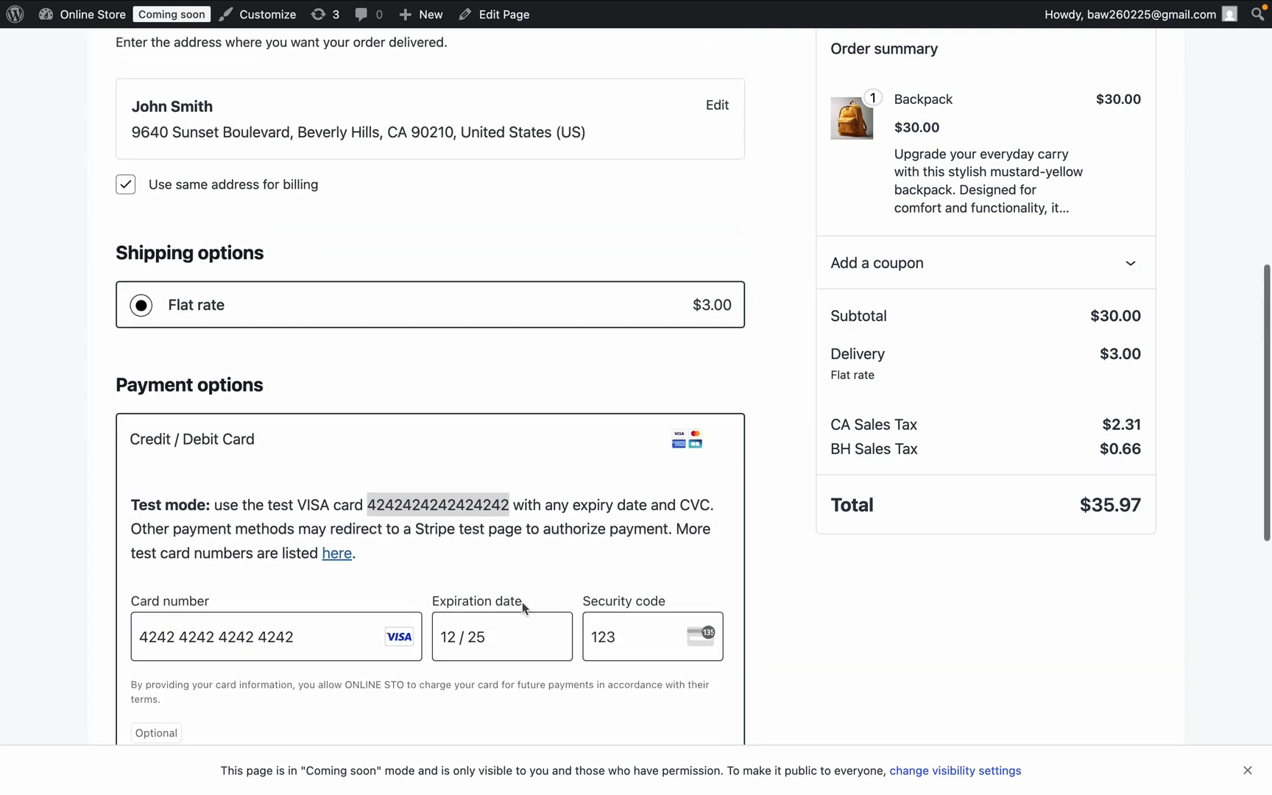
scroll(down, 3)
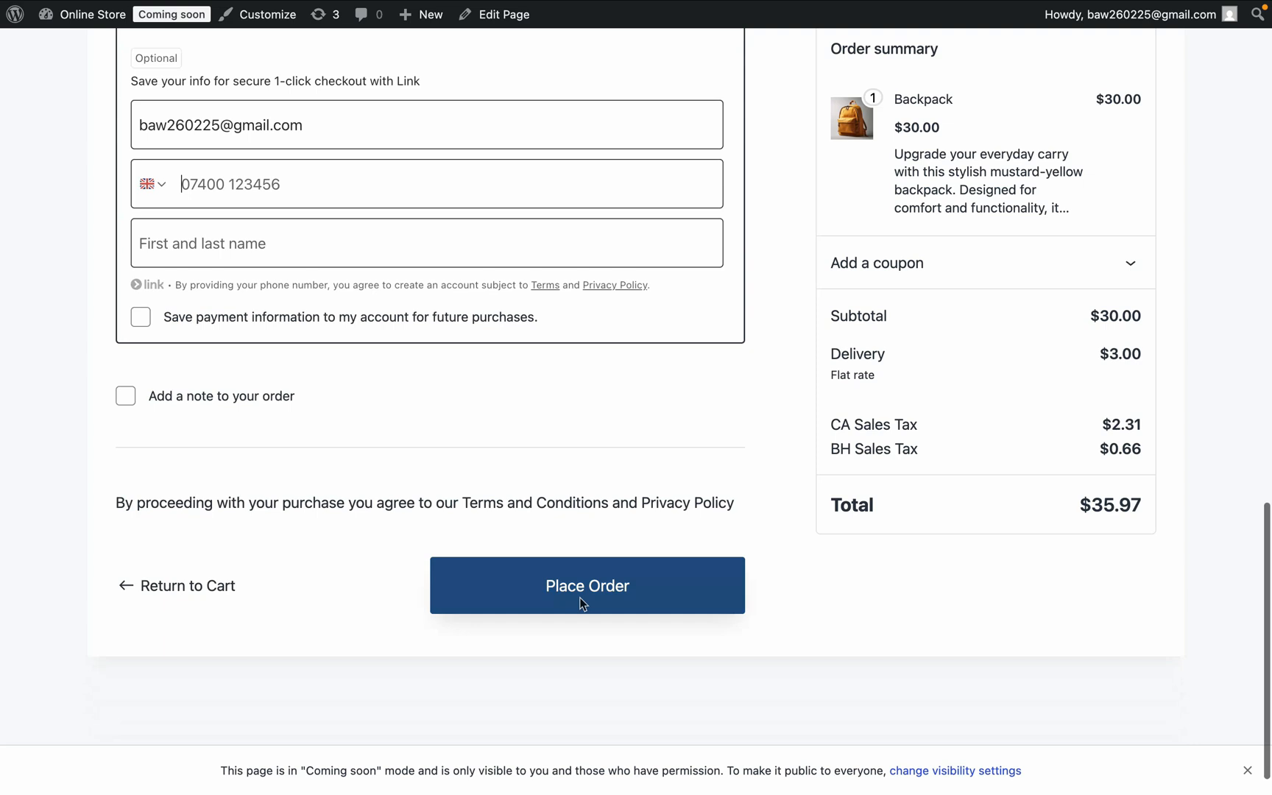
click(586, 584)
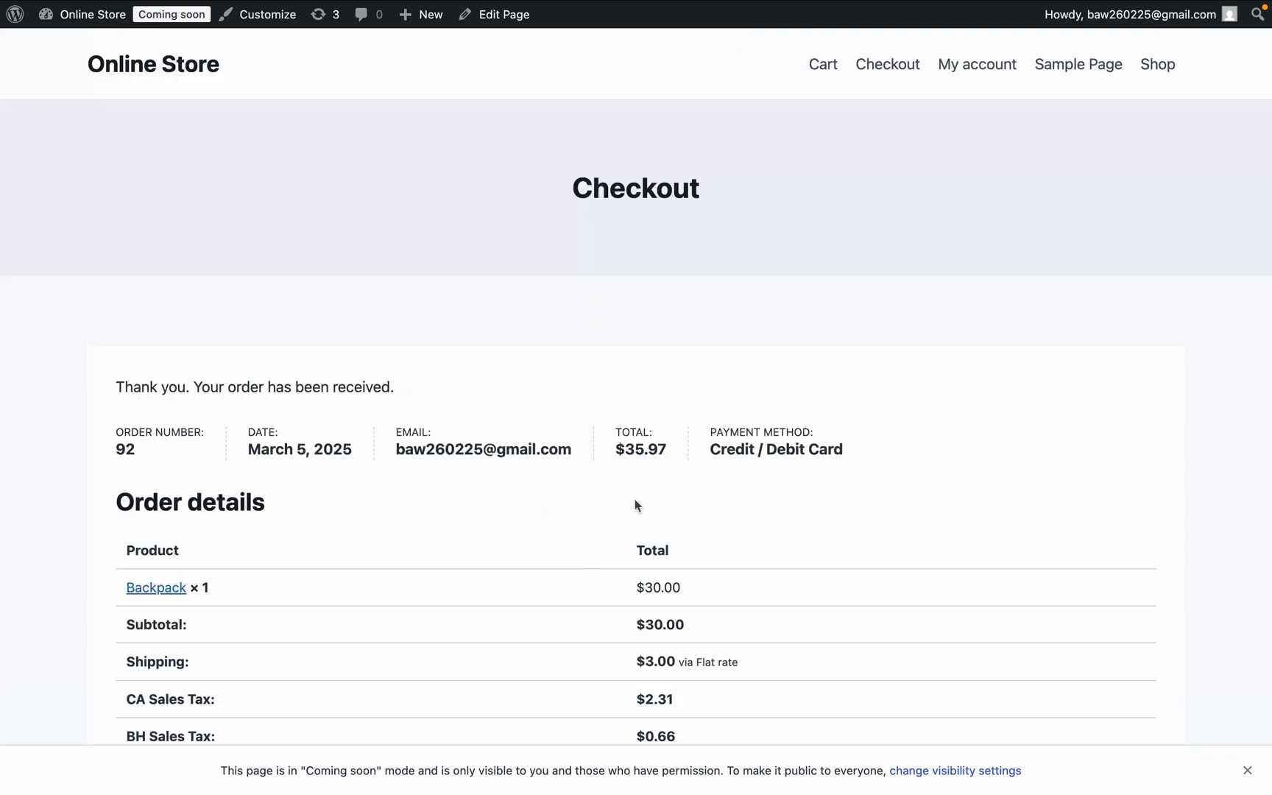
scroll(down, 3)
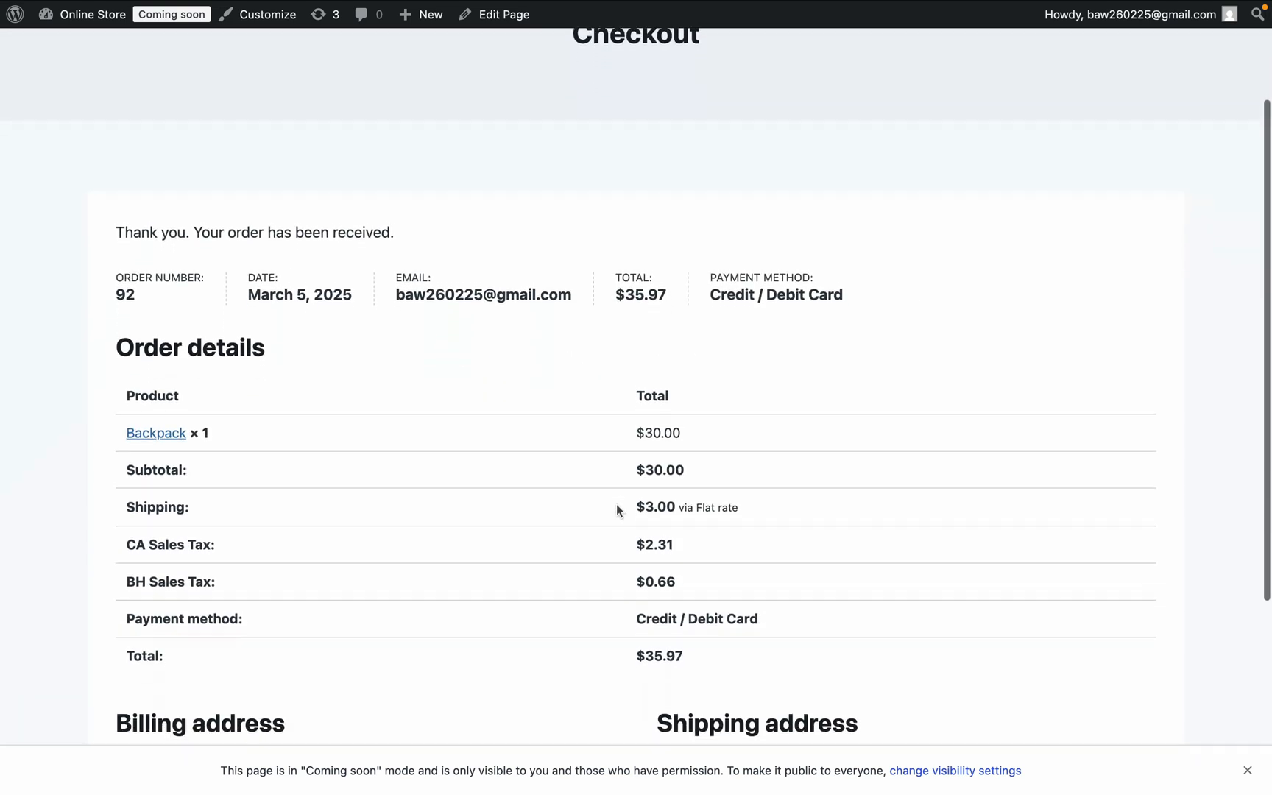